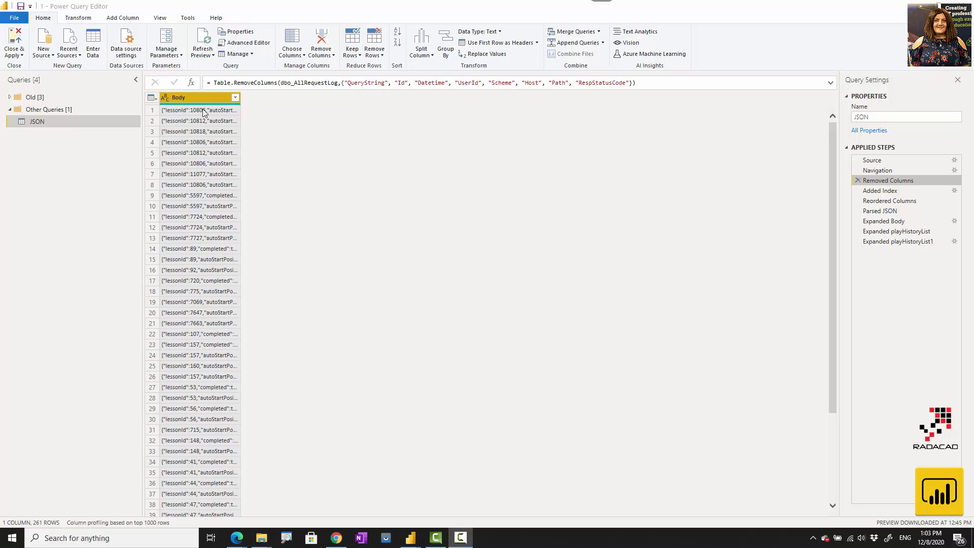
{"action": "mouse_move", "coordinate": [881, 190]}
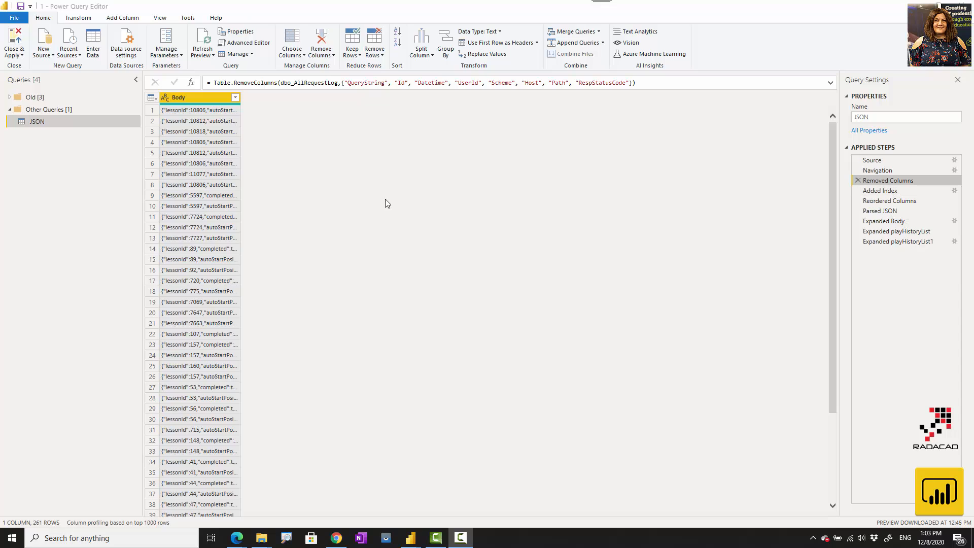
{"action": "mouse_move", "coordinate": [199, 115]}
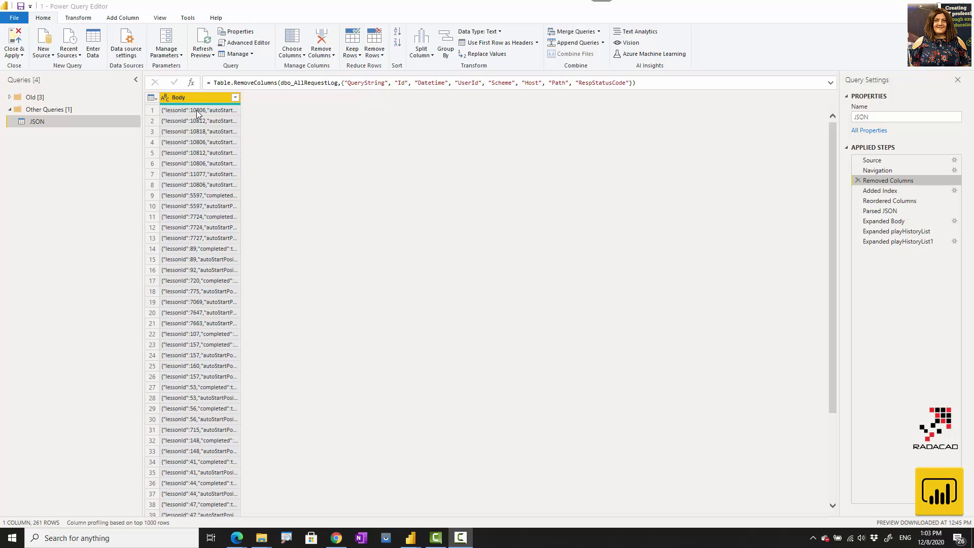
Step: Delete every applied step after Removed Columns, leaving Source, Navigation and the raw Body column
{"action": "left_click", "coordinate": [887, 181]}
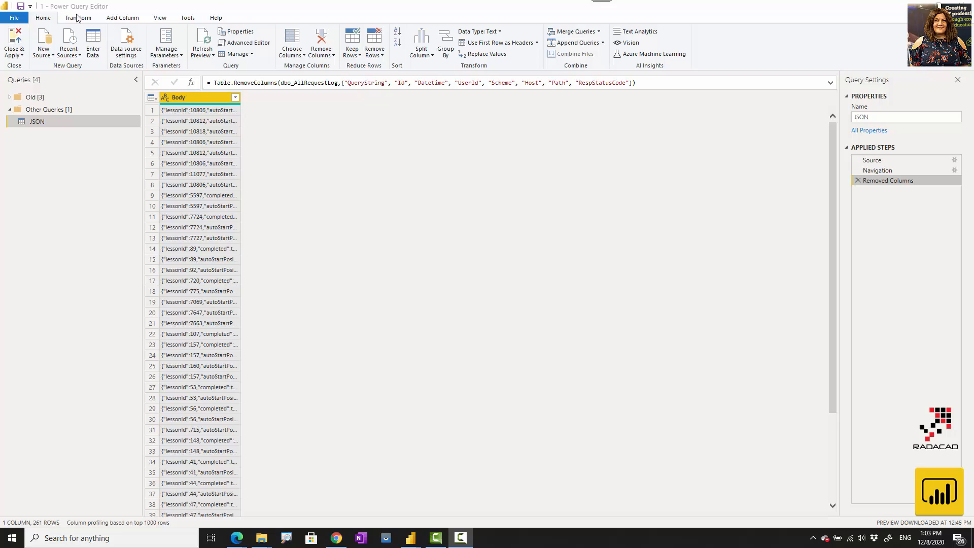
{"action": "left_click", "coordinate": [122, 17]}
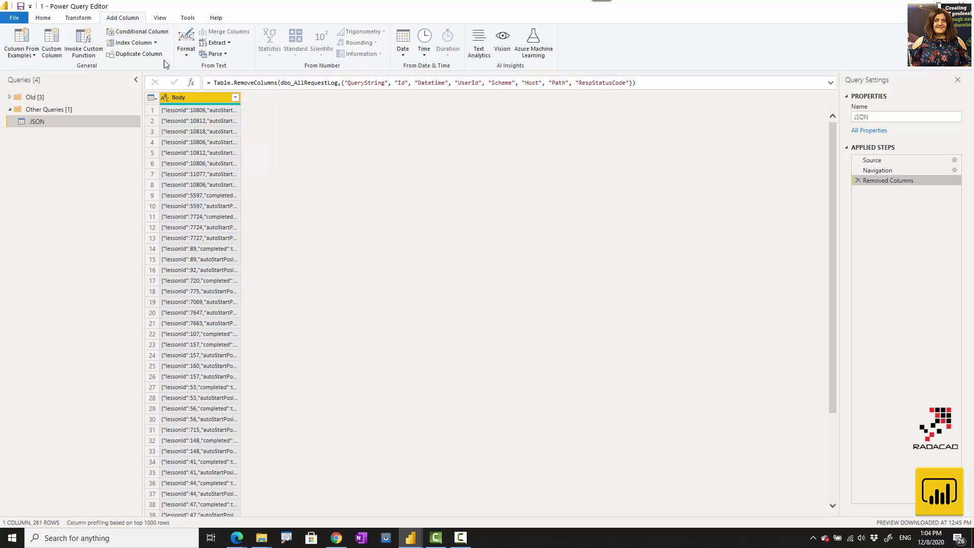
Step: Add an Index column numbering rows from 1, positioned before the Body column
{"action": "left_click", "coordinate": [154, 42]}
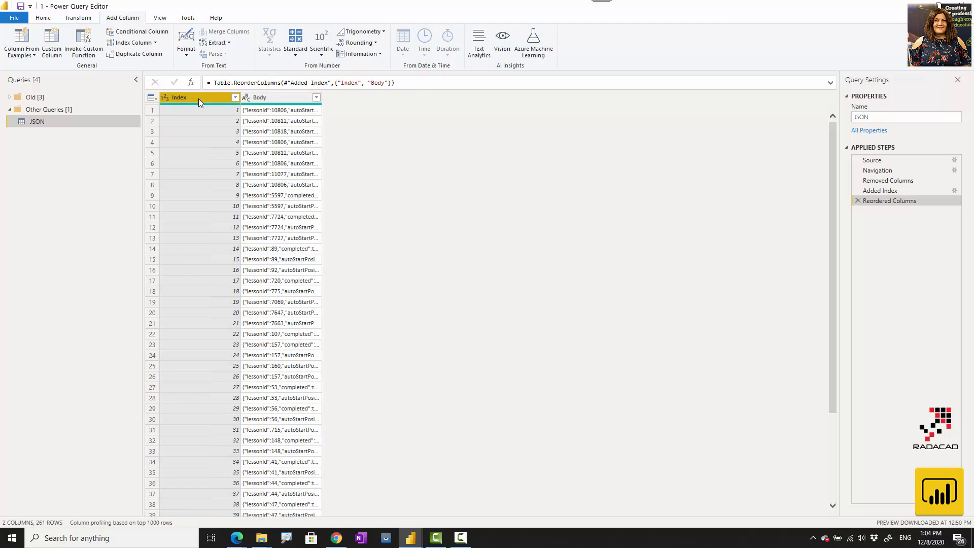
{"action": "mouse_move", "coordinate": [309, 227]}
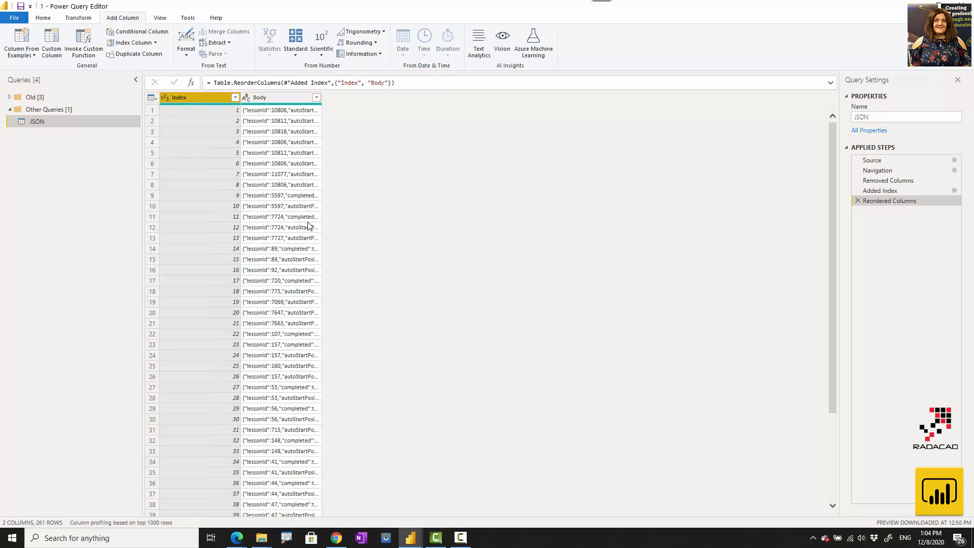
{"action": "left_click", "coordinate": [280, 97]}
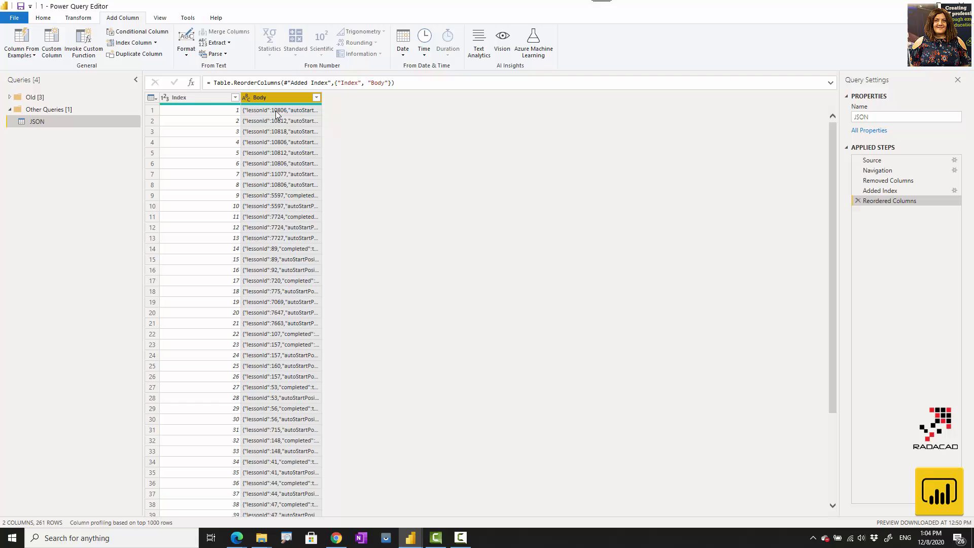
Step: Preview row 1's Body JSON text and bring up JSON Editor Online to view it as a tree
{"action": "left_click", "coordinate": [280, 110]}
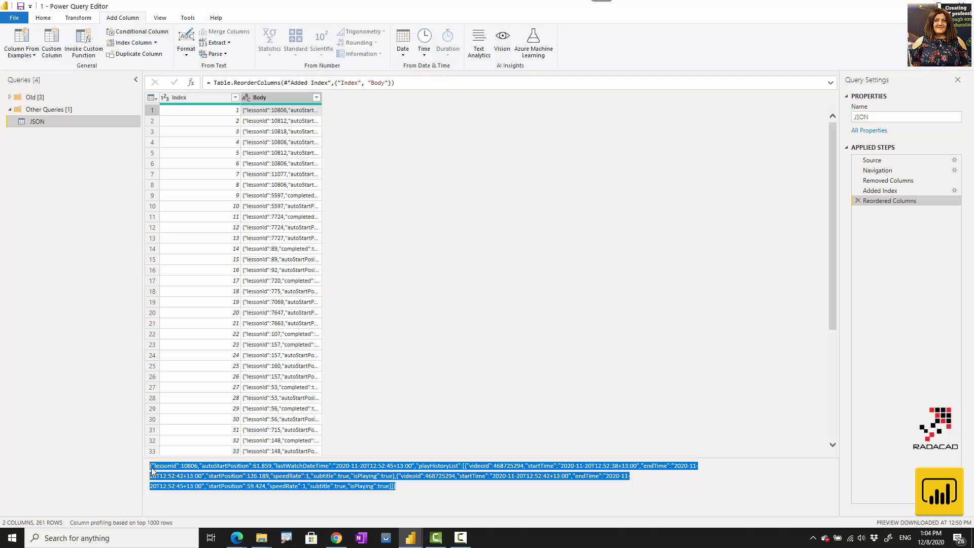
{"action": "mouse_move", "coordinate": [193, 447]}
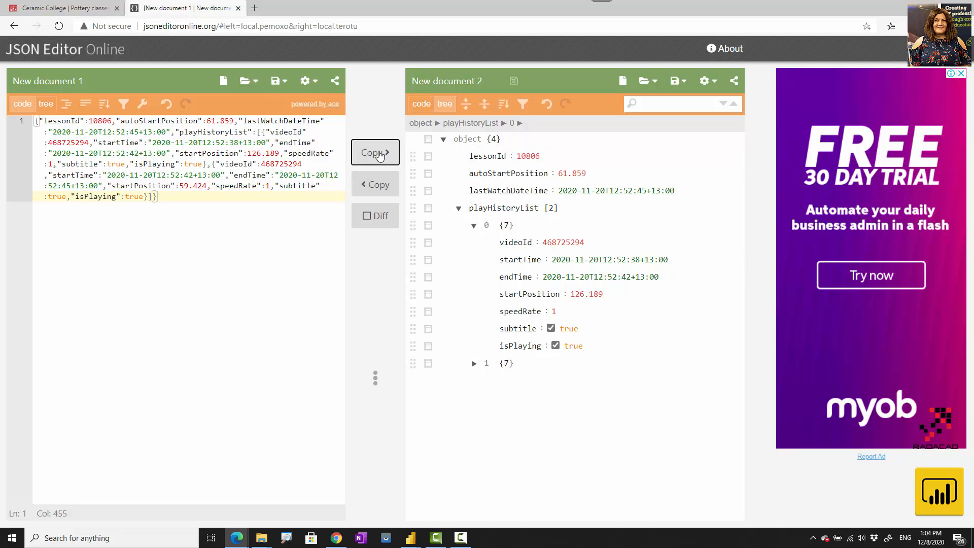
{"action": "mouse_move", "coordinate": [491, 160]}
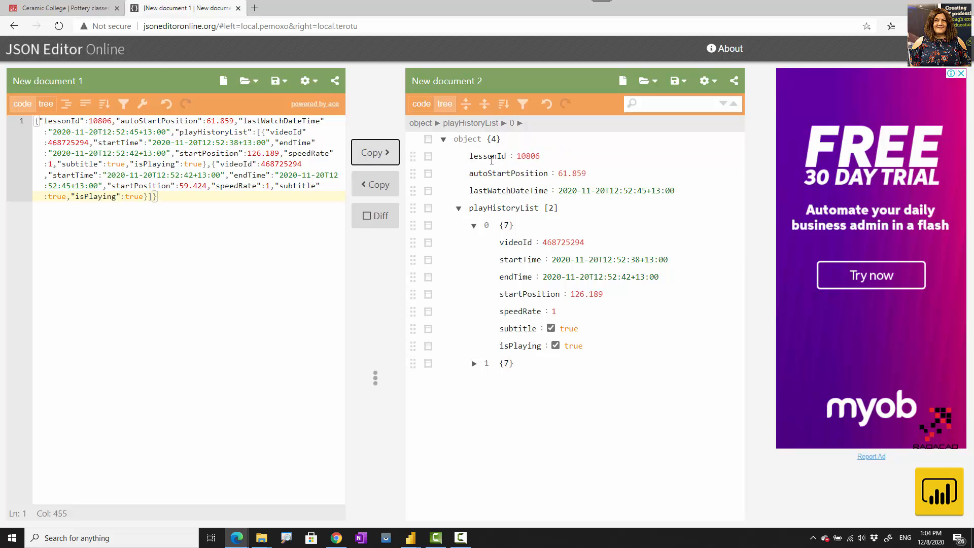
{"action": "left_click", "coordinate": [435, 538]}
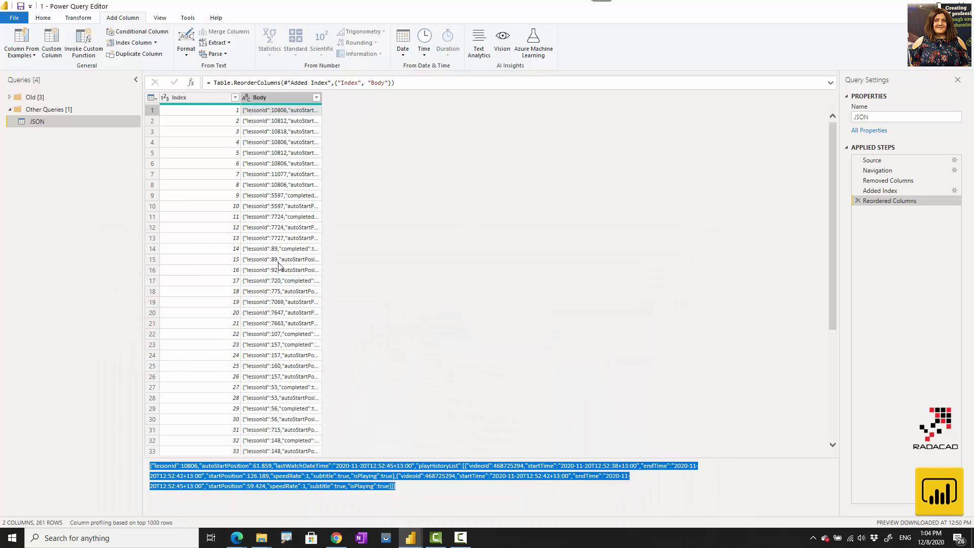
{"action": "mouse_move", "coordinate": [256, 240]}
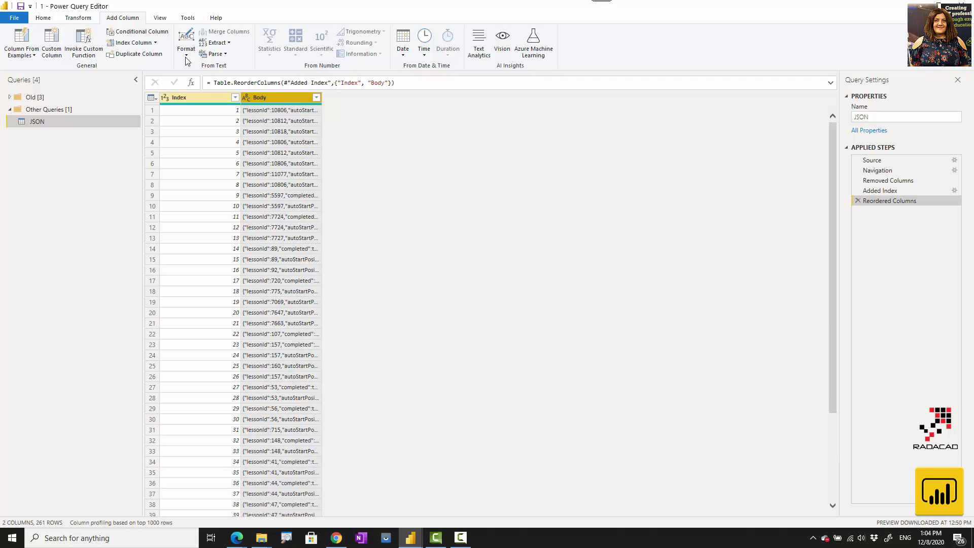
Step: Parse the Body column as JSON so each row becomes a Record with lessonId and playHistoryList
{"action": "left_click", "coordinate": [78, 17]}
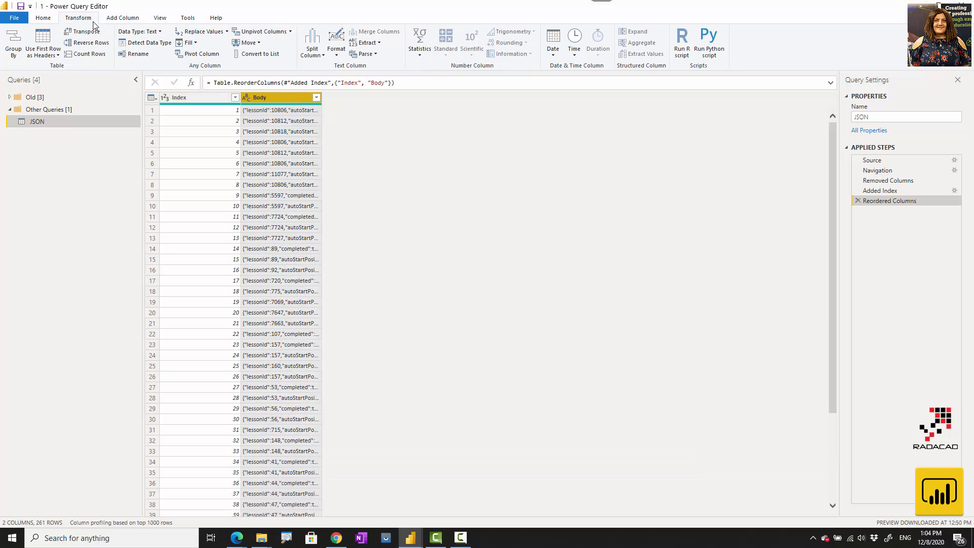
{"action": "mouse_move", "coordinate": [369, 56]}
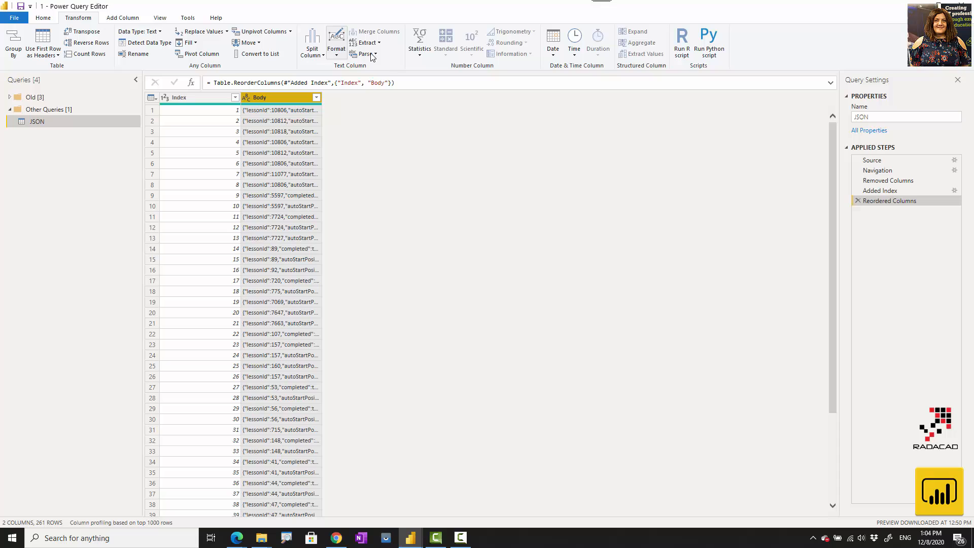
{"action": "left_click", "coordinate": [366, 53]}
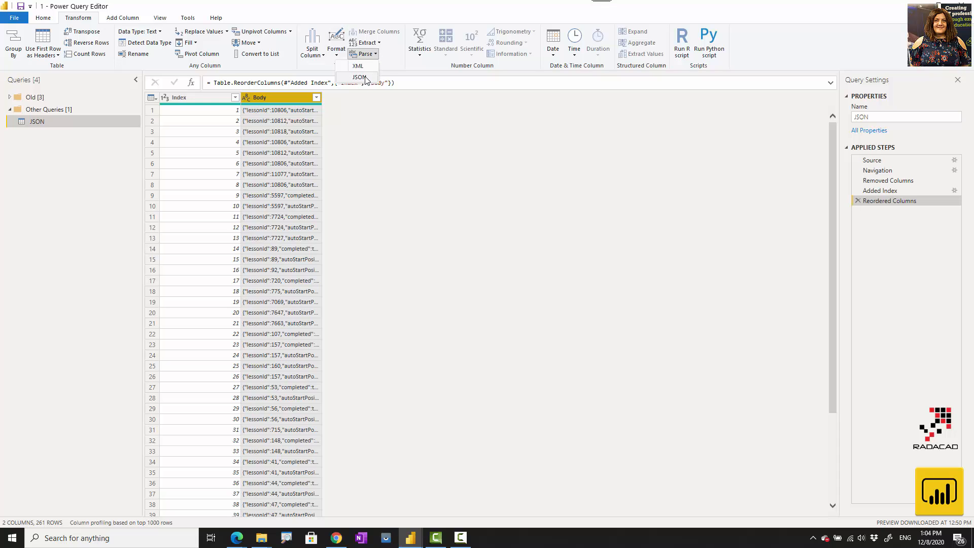
{"action": "mouse_move", "coordinate": [359, 76]}
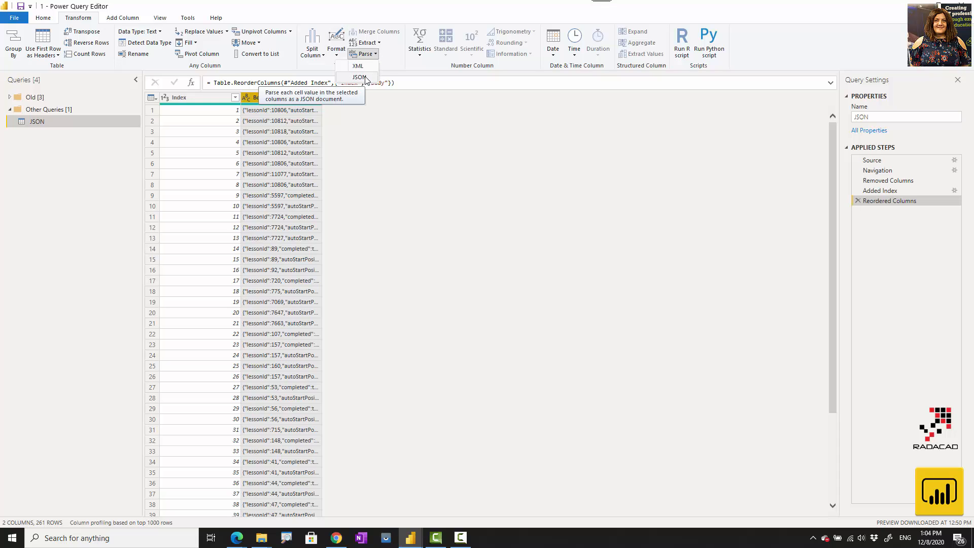
{"action": "left_click", "coordinate": [358, 76]}
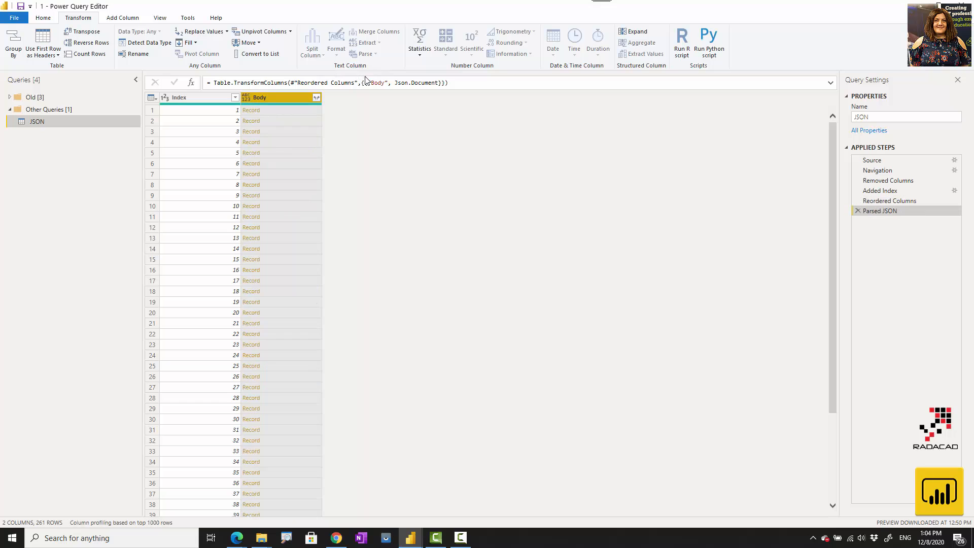
{"action": "left_click", "coordinate": [254, 110]}
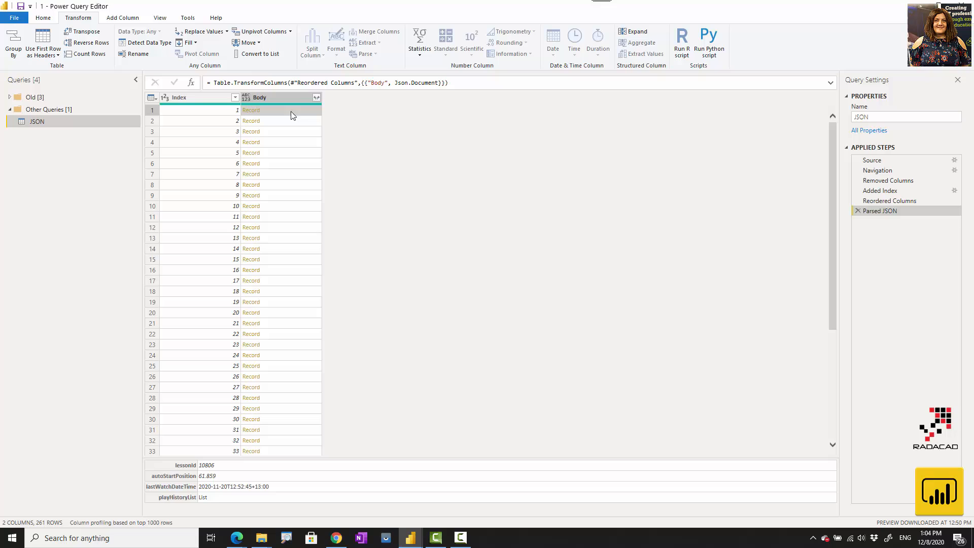
{"action": "mouse_move", "coordinate": [183, 481]}
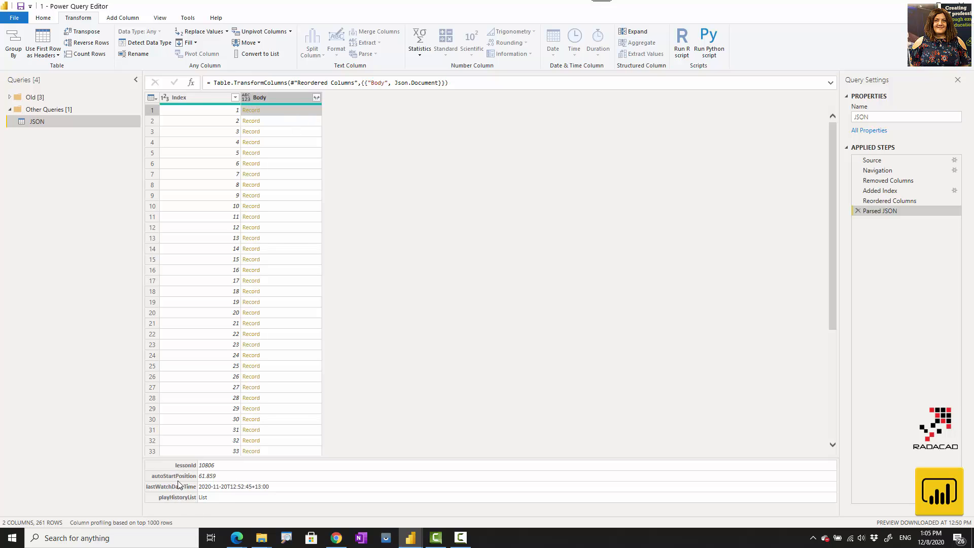
{"action": "mouse_move", "coordinate": [236, 538]}
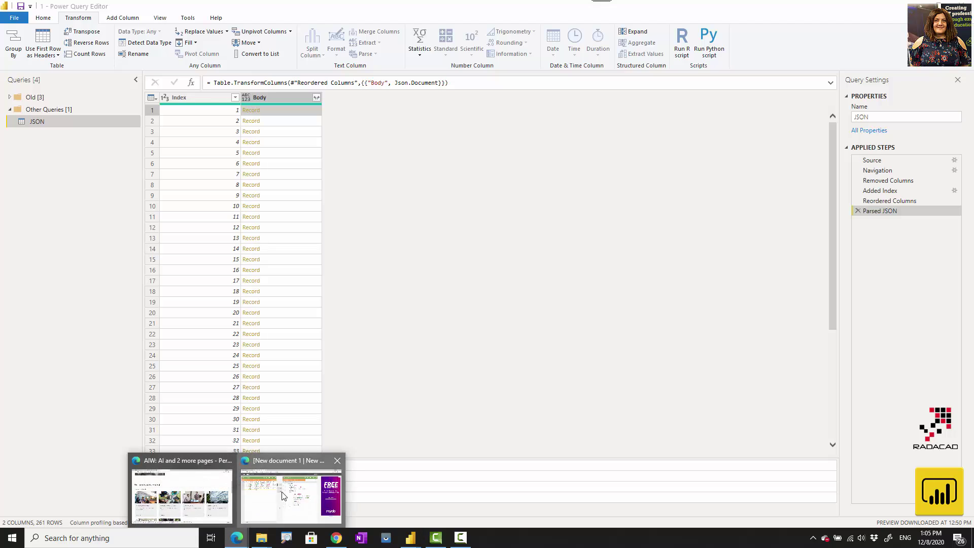
{"action": "left_click", "coordinate": [283, 497]}
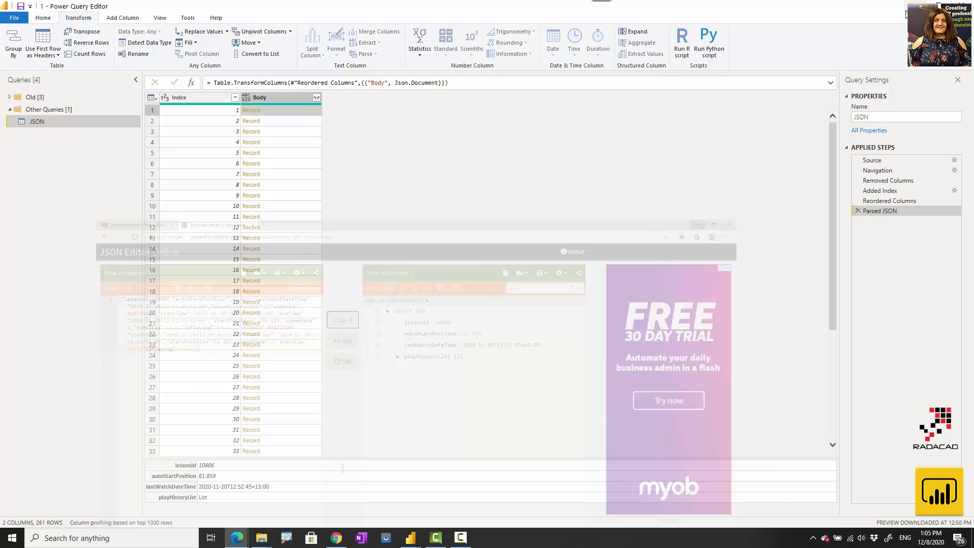
{"action": "left_click", "coordinate": [317, 97]}
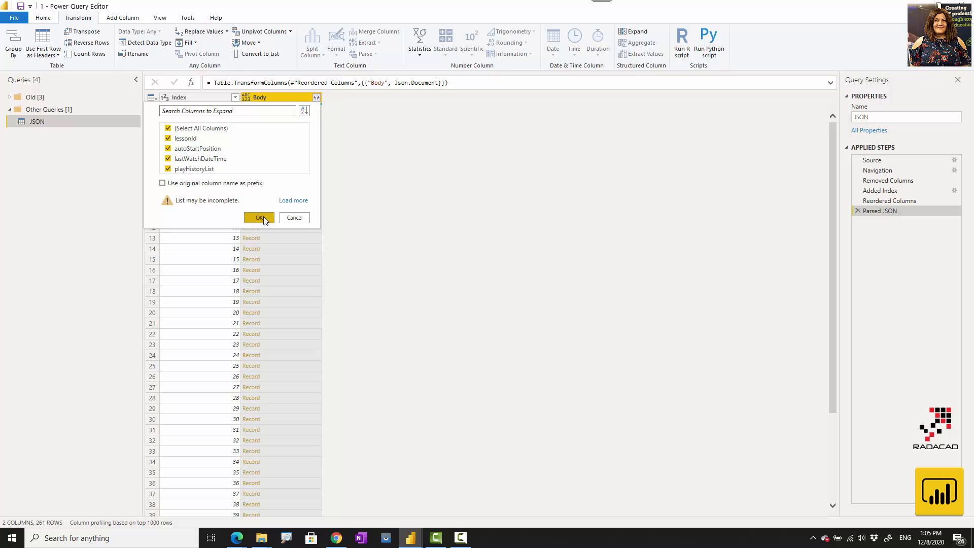
{"action": "left_click", "coordinate": [260, 217]}
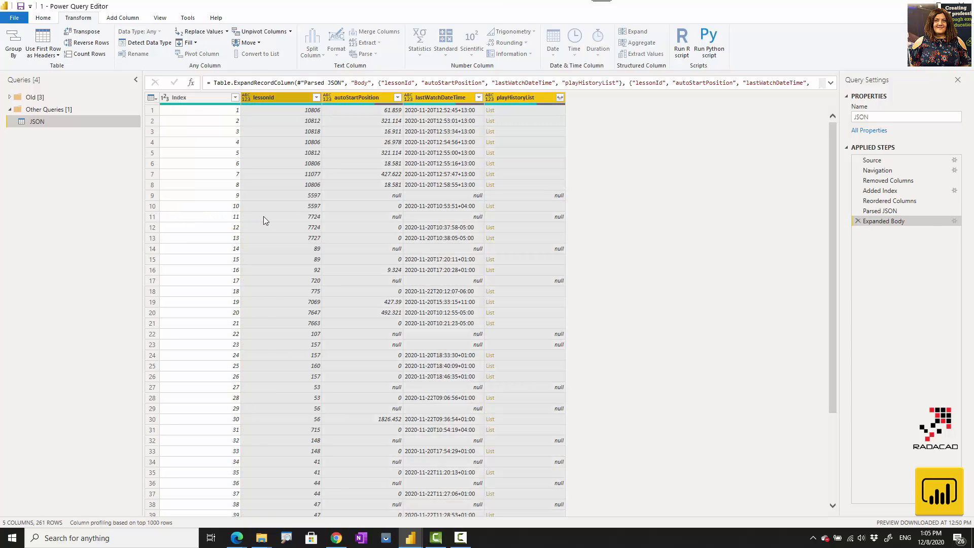
{"action": "mouse_move", "coordinate": [61, 509]}
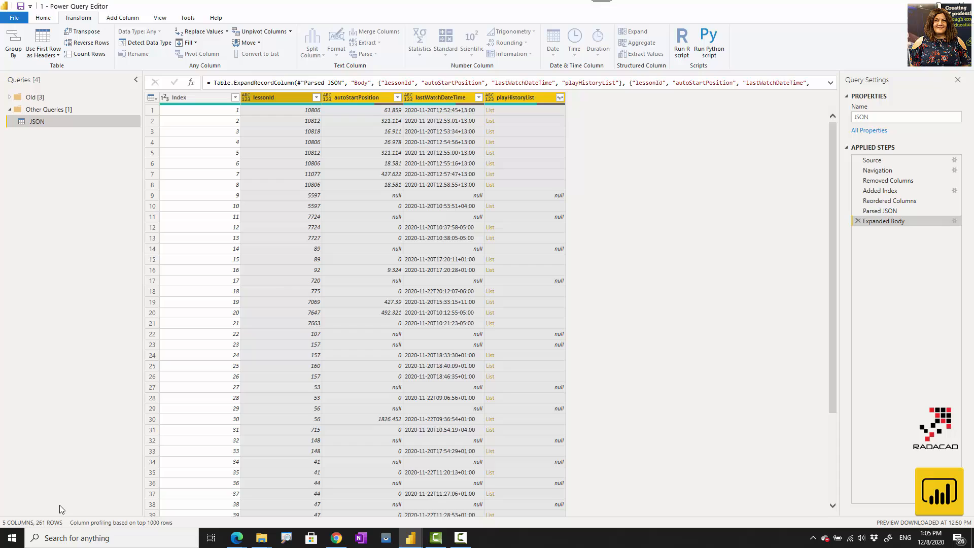
{"action": "mouse_move", "coordinate": [362, 104]}
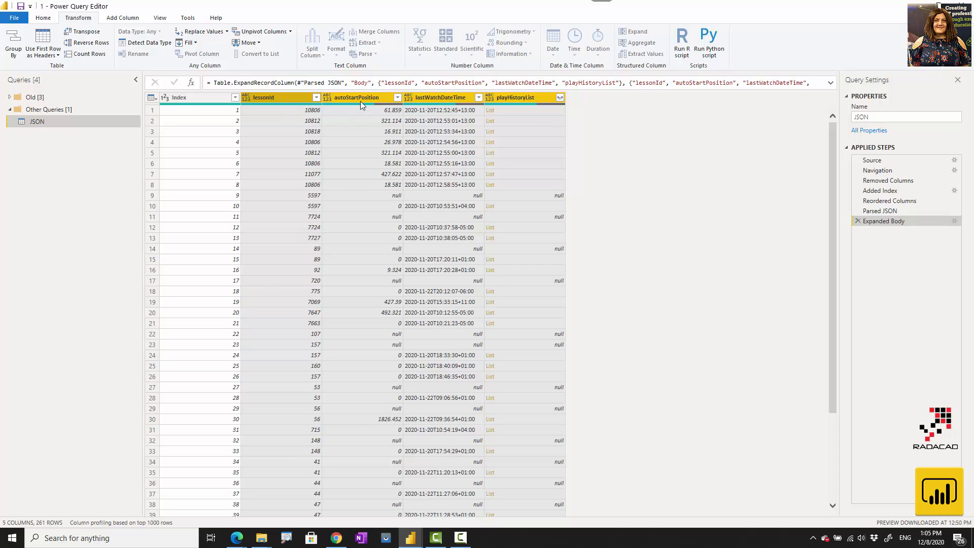
{"action": "mouse_move", "coordinate": [503, 109]}
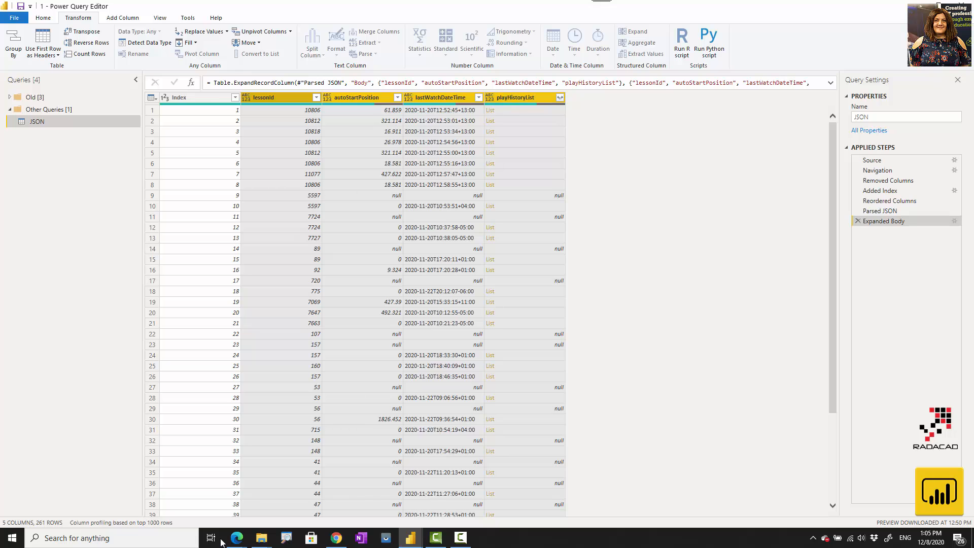
Step: Switch to the browser showing the sample record's tree in JSON Editor Online
{"action": "left_click", "coordinate": [237, 538]}
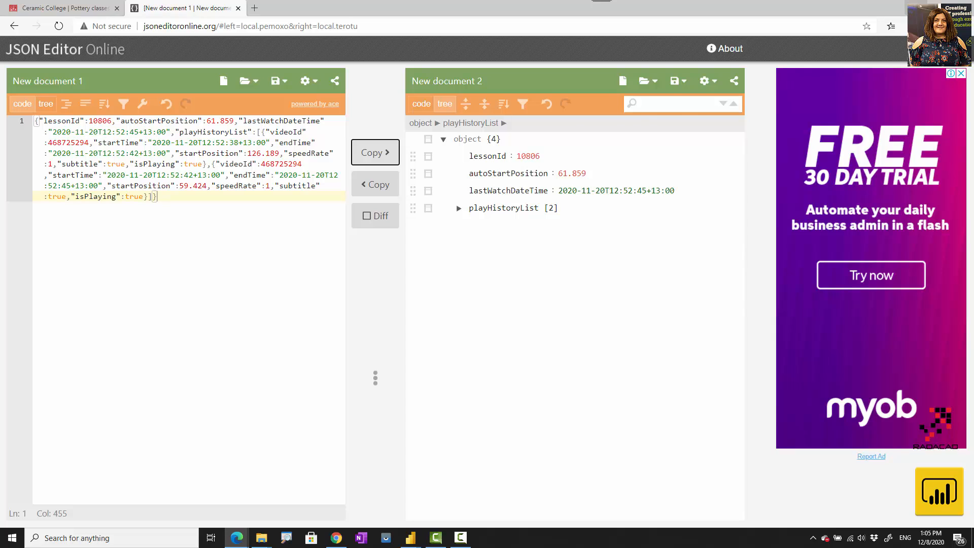
Step: Expand the playHistoryList lists to new rows, one Record per row with Index repeating
{"action": "left_click", "coordinate": [560, 97]}
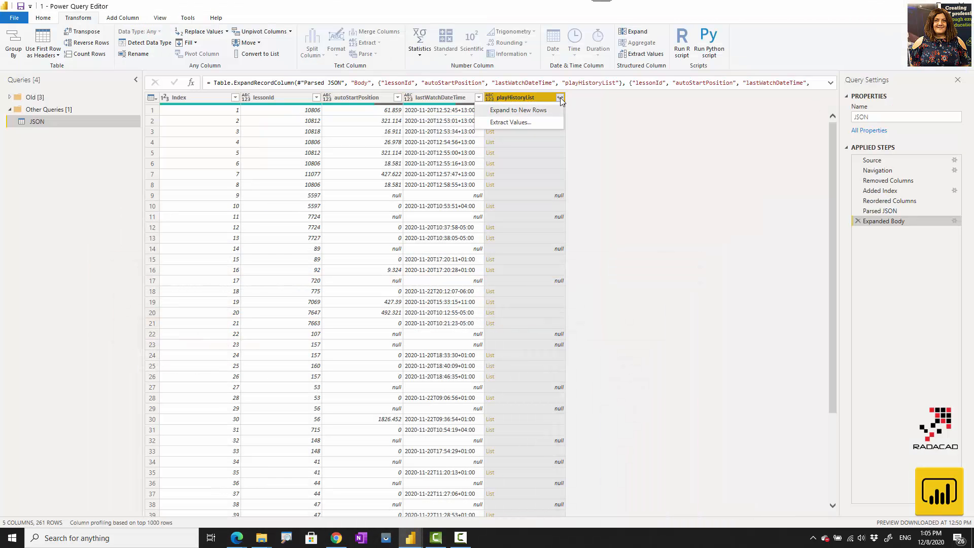
{"action": "mouse_move", "coordinate": [538, 115]}
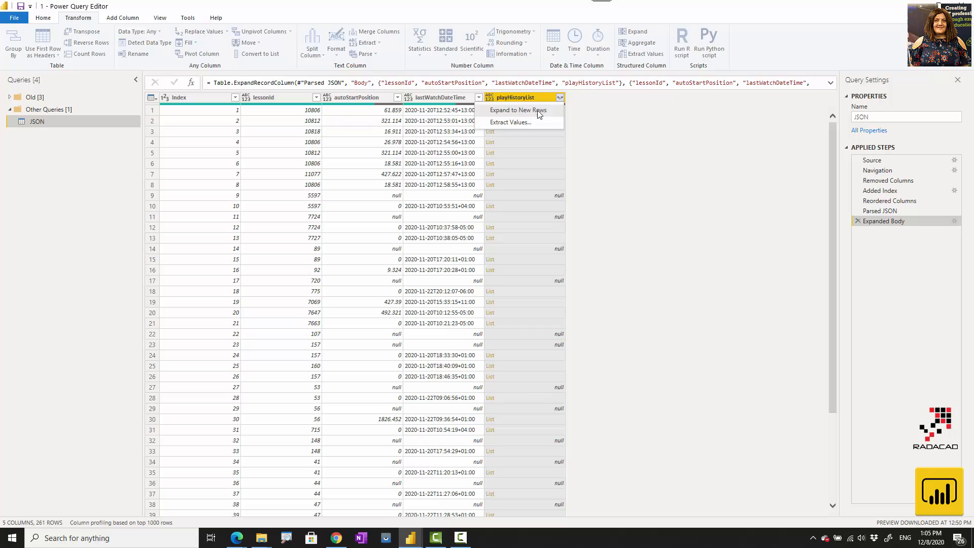
{"action": "left_click", "coordinate": [518, 109]}
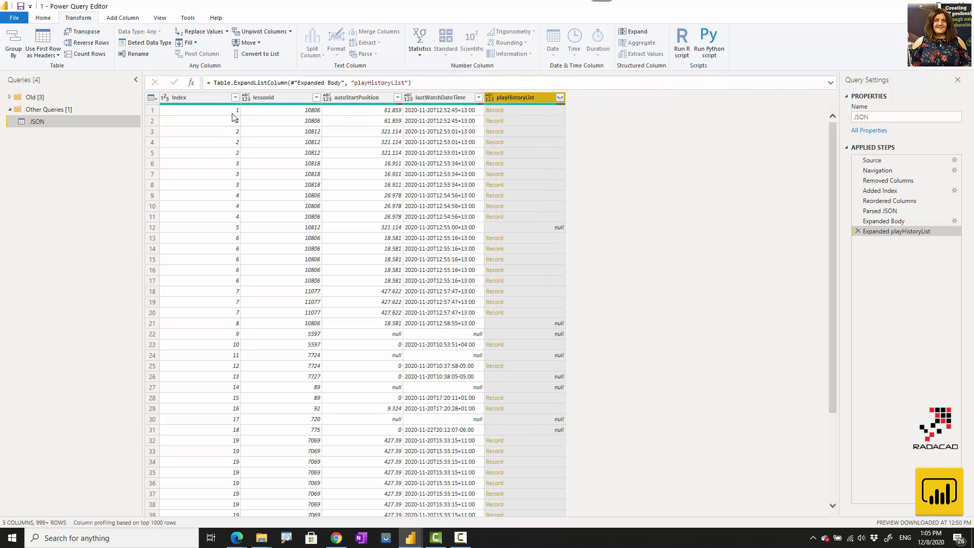
{"action": "mouse_move", "coordinate": [233, 122]}
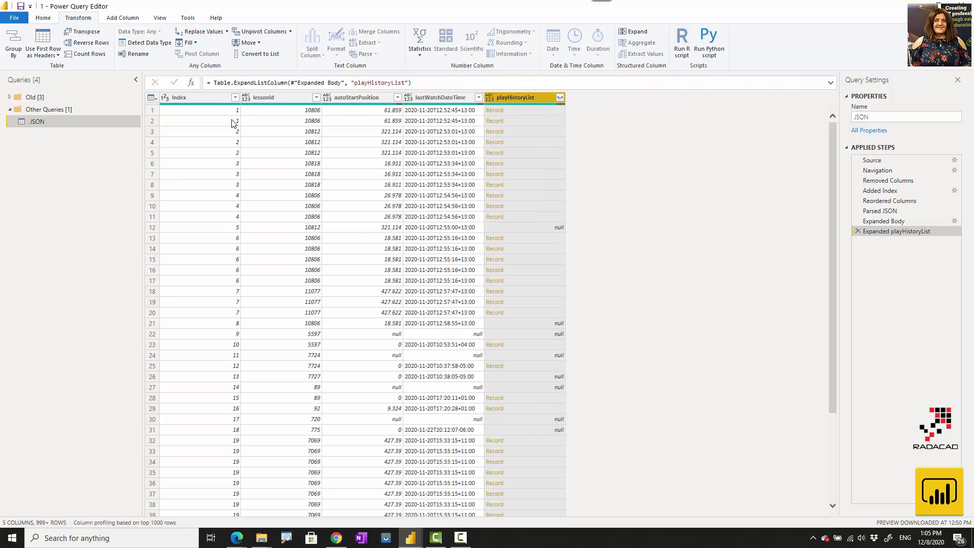
{"action": "mouse_move", "coordinate": [229, 117]}
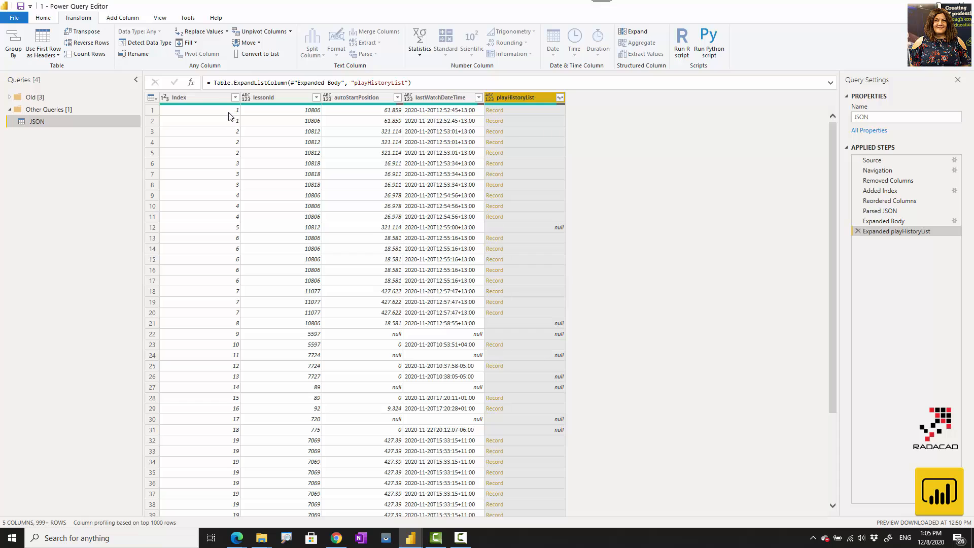
{"action": "mouse_move", "coordinate": [222, 128]}
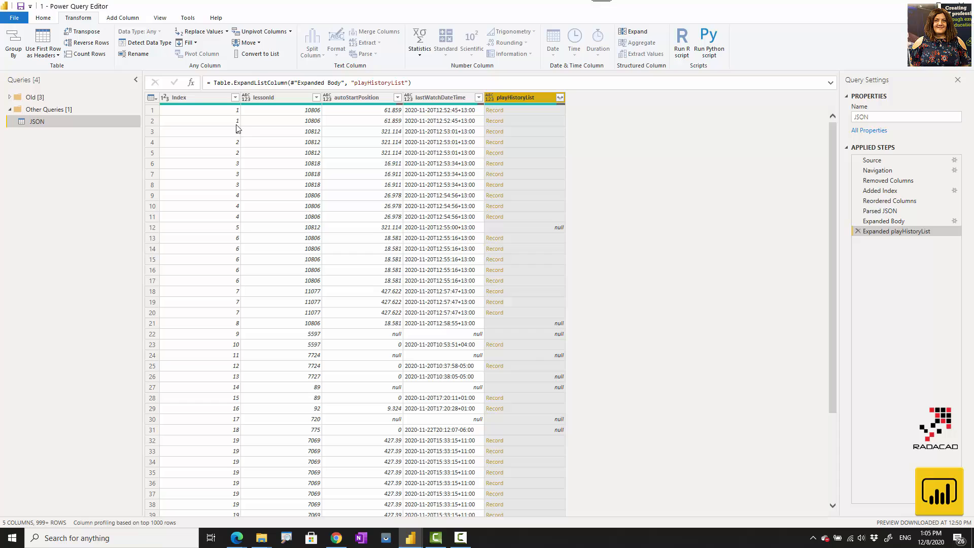
{"action": "mouse_move", "coordinate": [242, 146]}
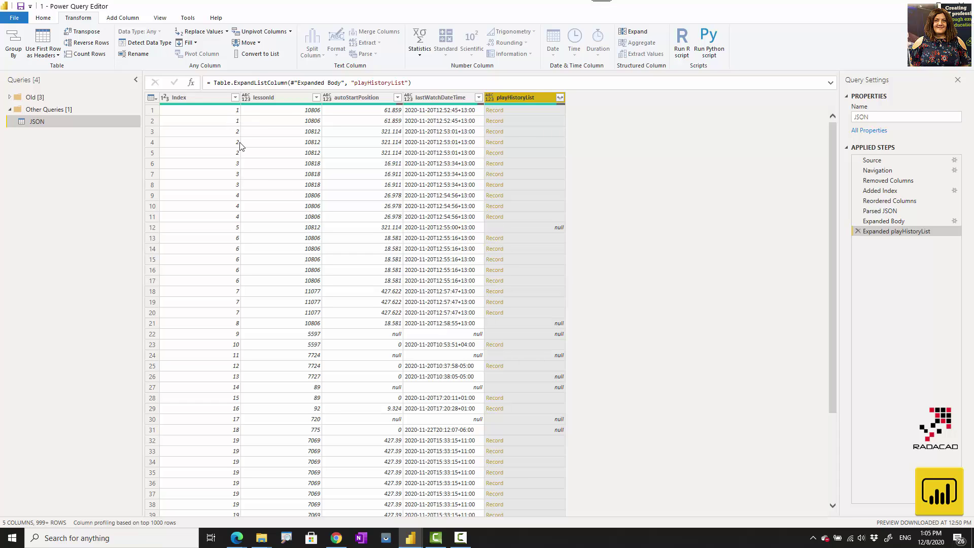
{"action": "mouse_move", "coordinate": [238, 222]}
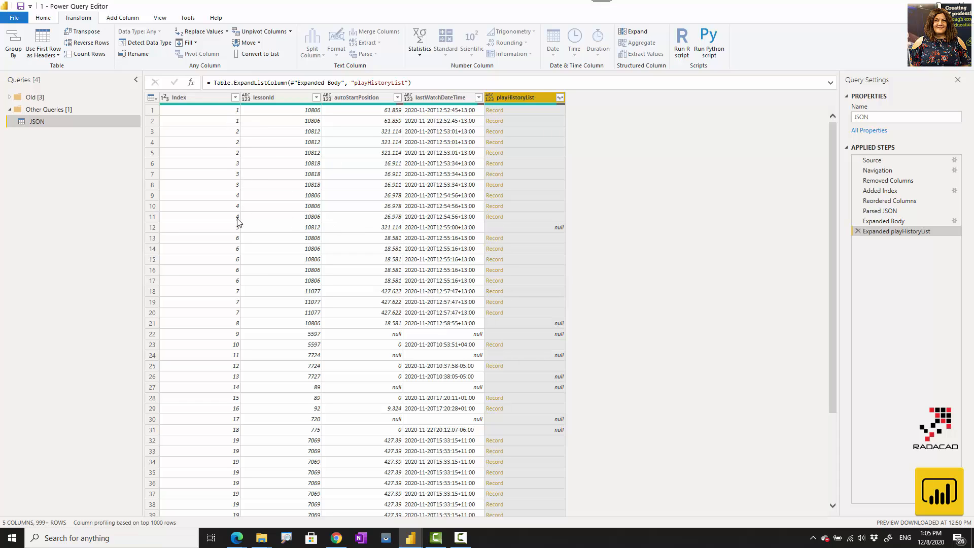
{"action": "mouse_move", "coordinate": [521, 98]}
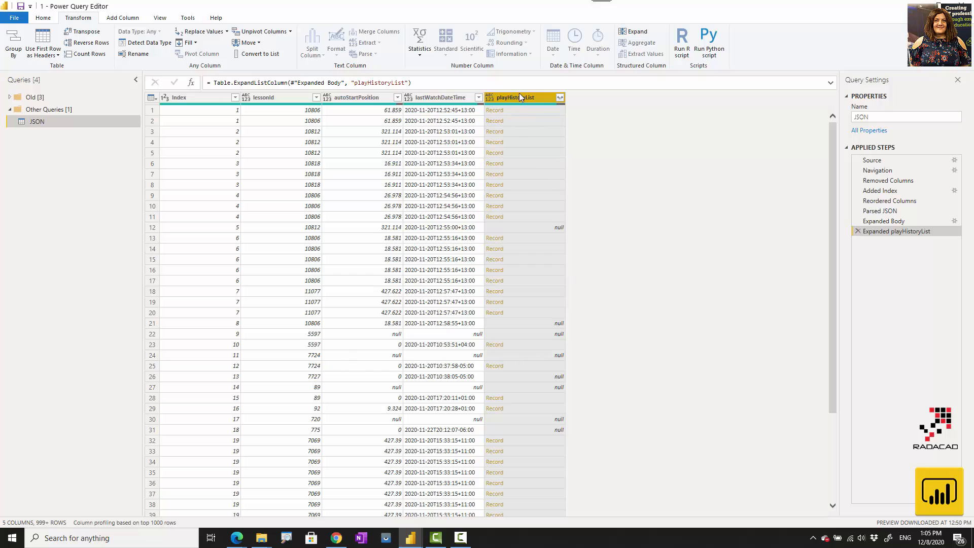
{"action": "mouse_move", "coordinate": [508, 115]}
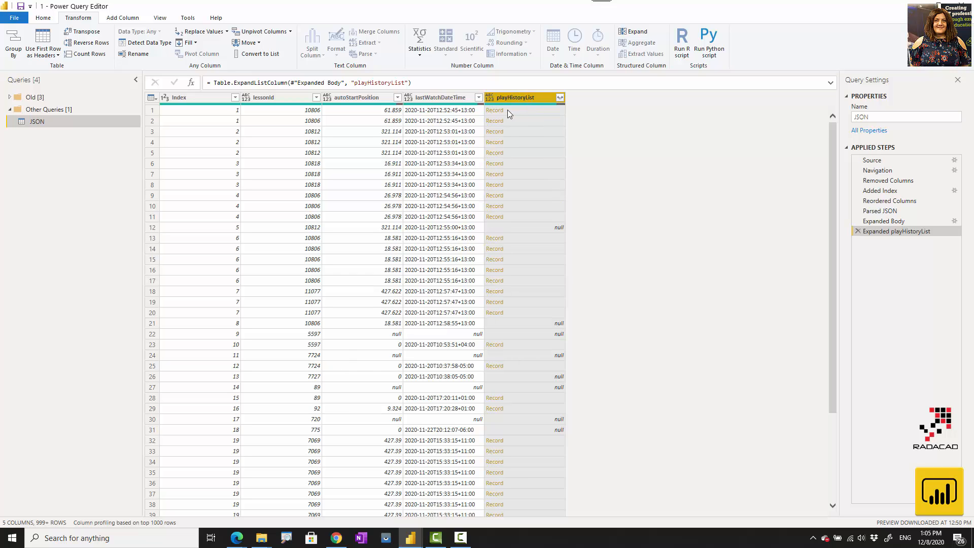
{"action": "mouse_move", "coordinate": [236, 538]}
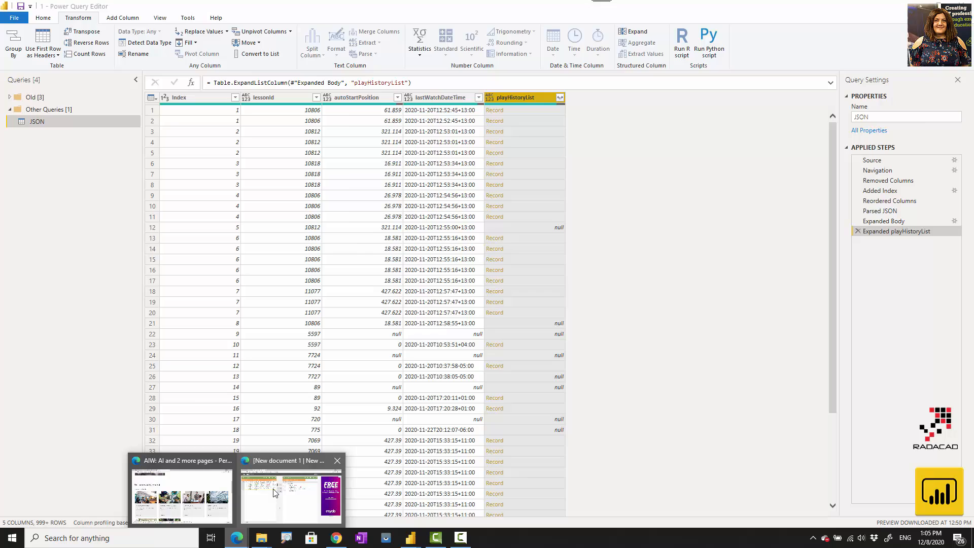
Step: In JSON Editor Online, toggle the first playHistoryList item to show its two entries and fields
{"action": "left_click", "coordinate": [291, 497]}
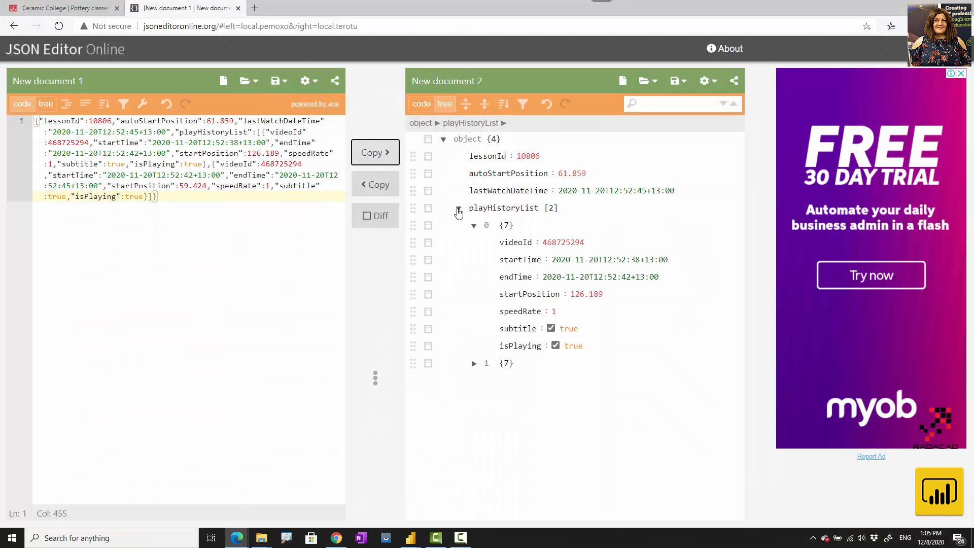
{"action": "left_click", "coordinate": [474, 225]}
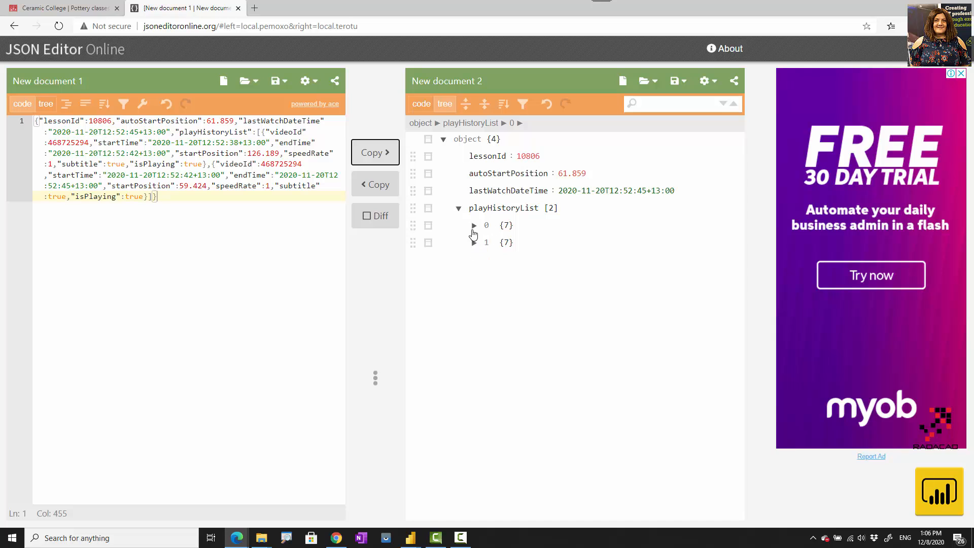
{"action": "left_click", "coordinate": [474, 225]}
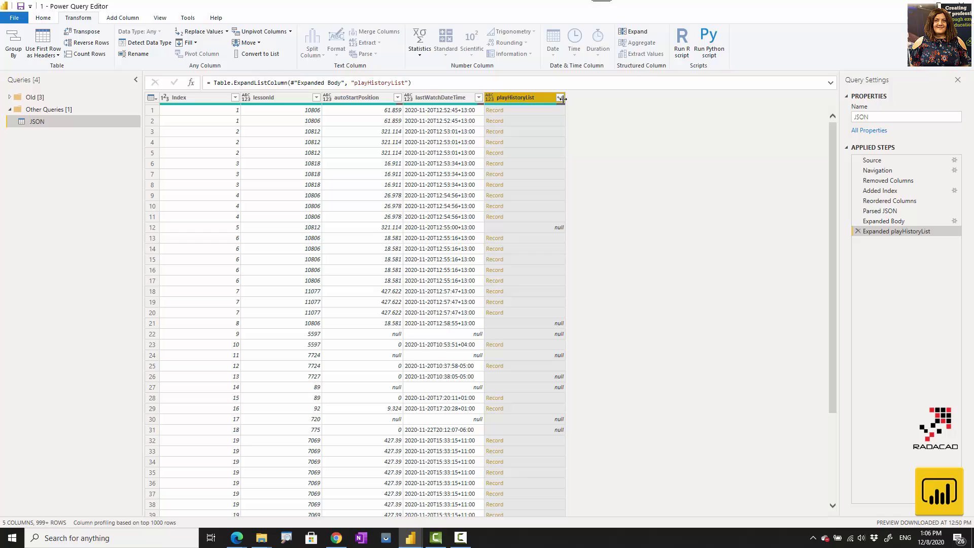
Step: Expand playHistoryList records into videoId, startTime, endTime, startPosition and remaining columns without prefix
{"action": "left_click", "coordinate": [560, 99]}
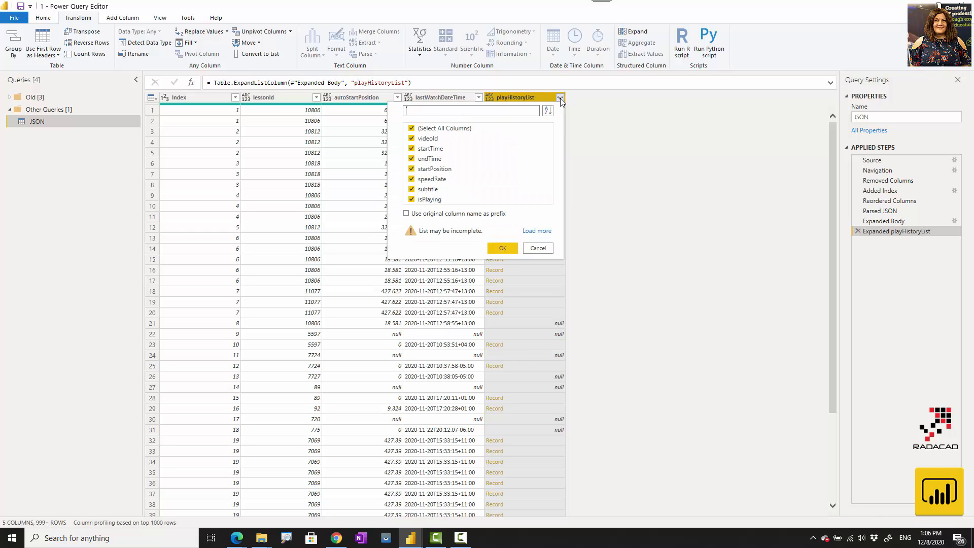
{"action": "left_click", "coordinate": [503, 248]}
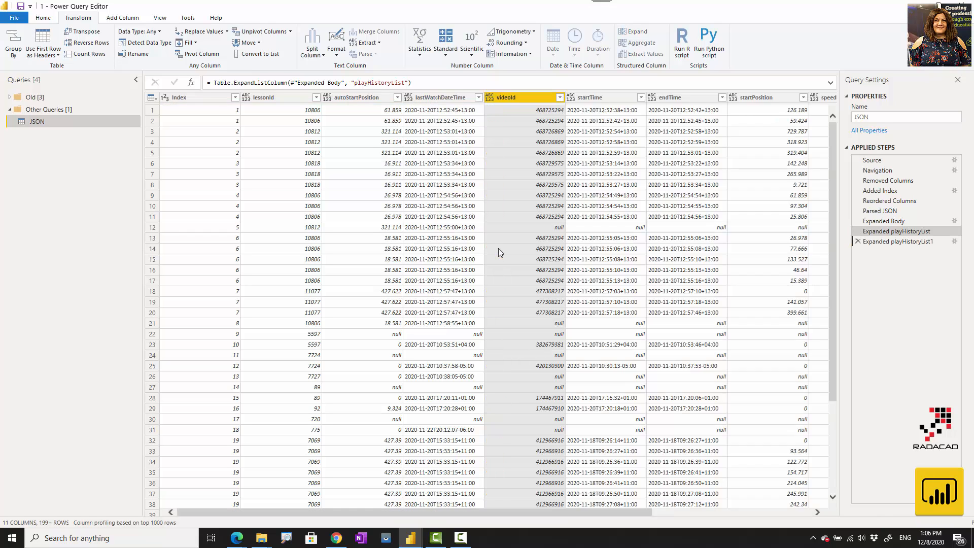
{"action": "left_click", "coordinate": [896, 242]}
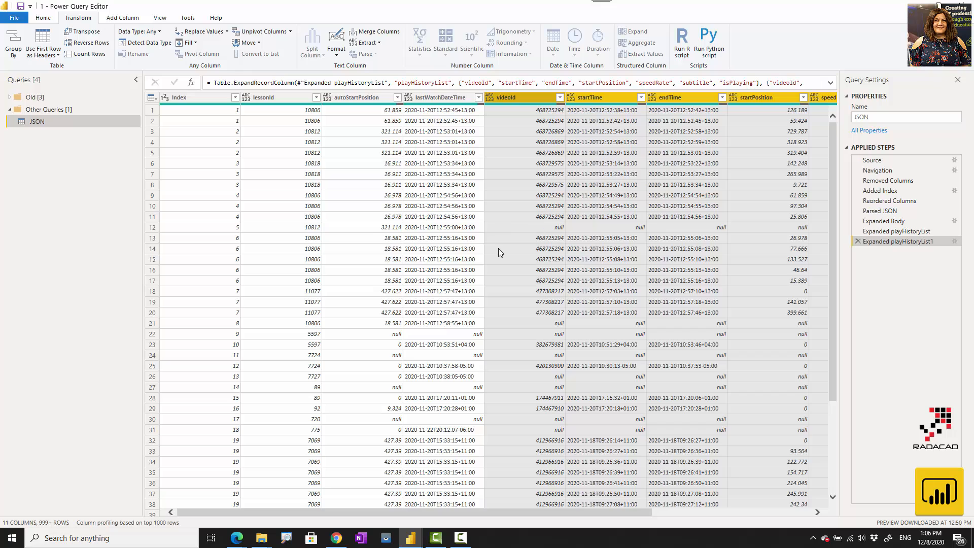
{"action": "mouse_move", "coordinate": [270, 352]}
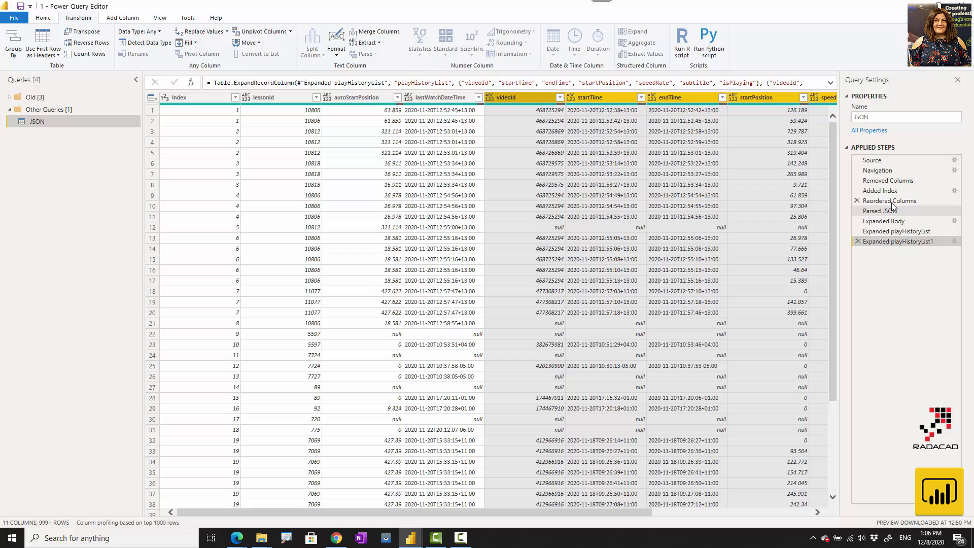
{"action": "left_click", "coordinate": [889, 201]}
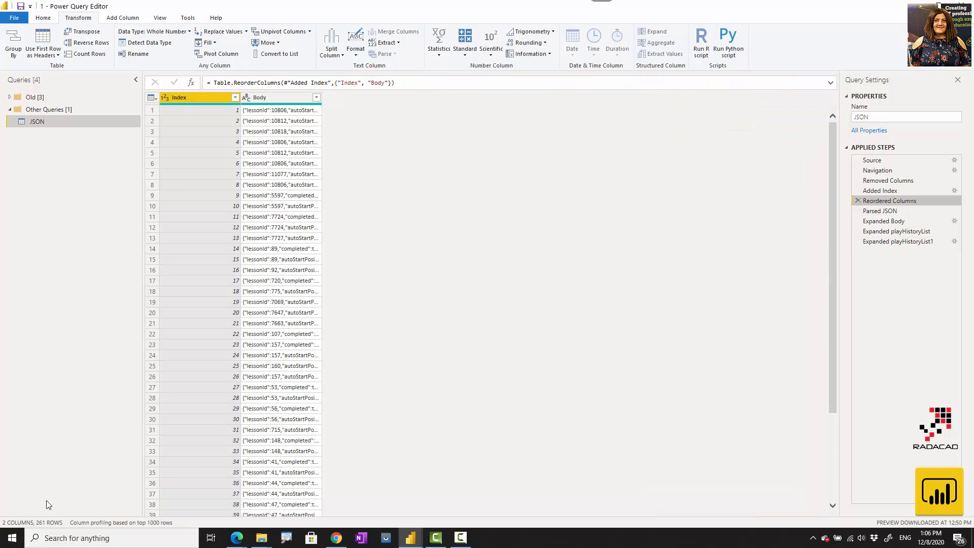
{"action": "mouse_move", "coordinate": [915, 262]}
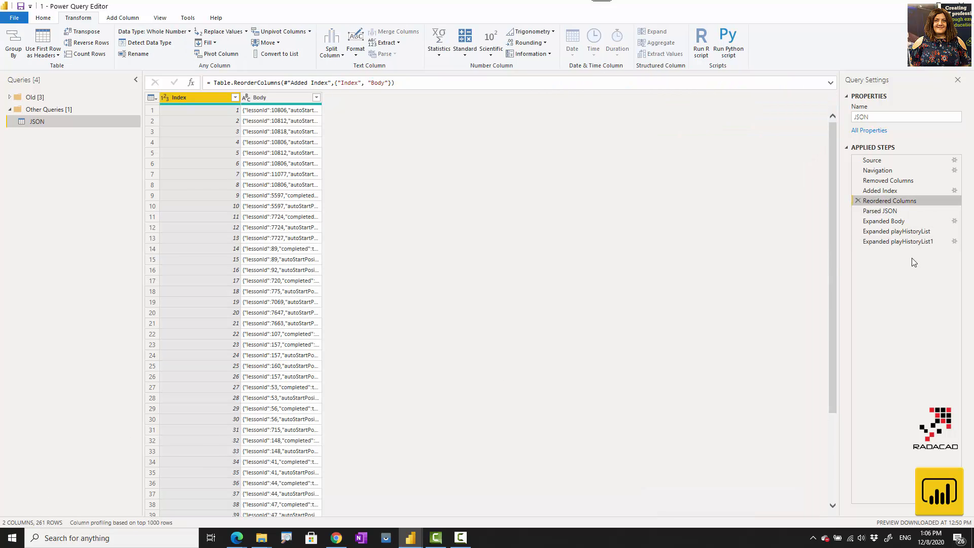
{"action": "left_click", "coordinate": [897, 242]}
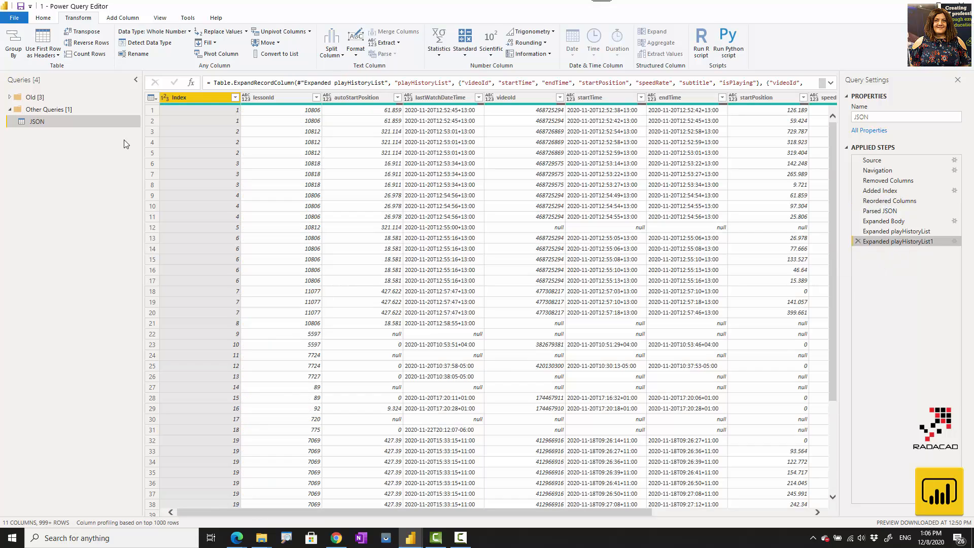
{"action": "mouse_move", "coordinate": [89, 53]}
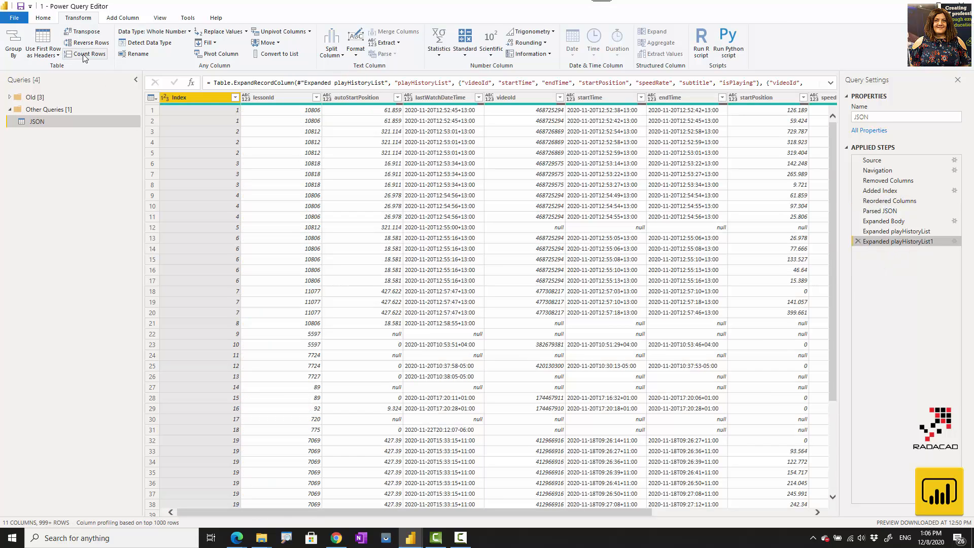
{"action": "mouse_move", "coordinate": [89, 54]}
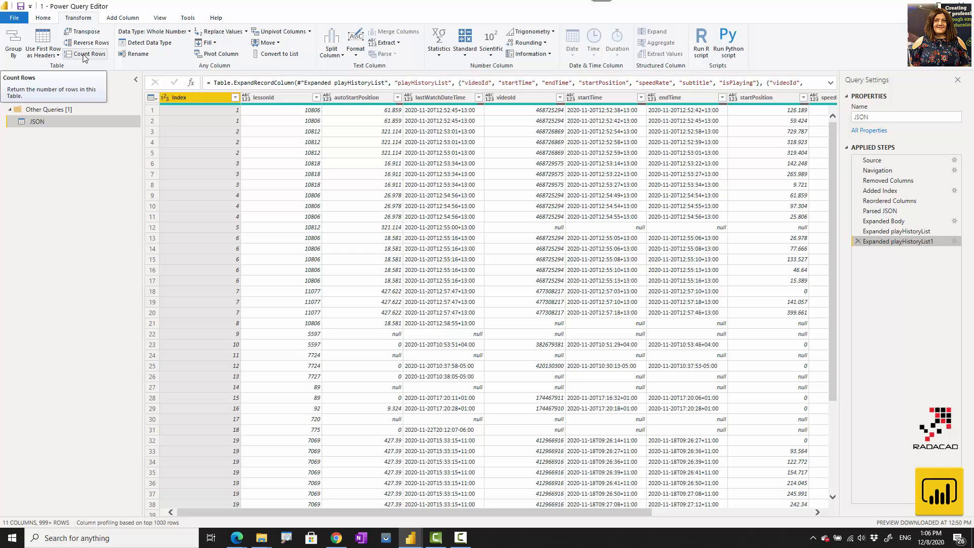
{"action": "left_click", "coordinate": [88, 53]}
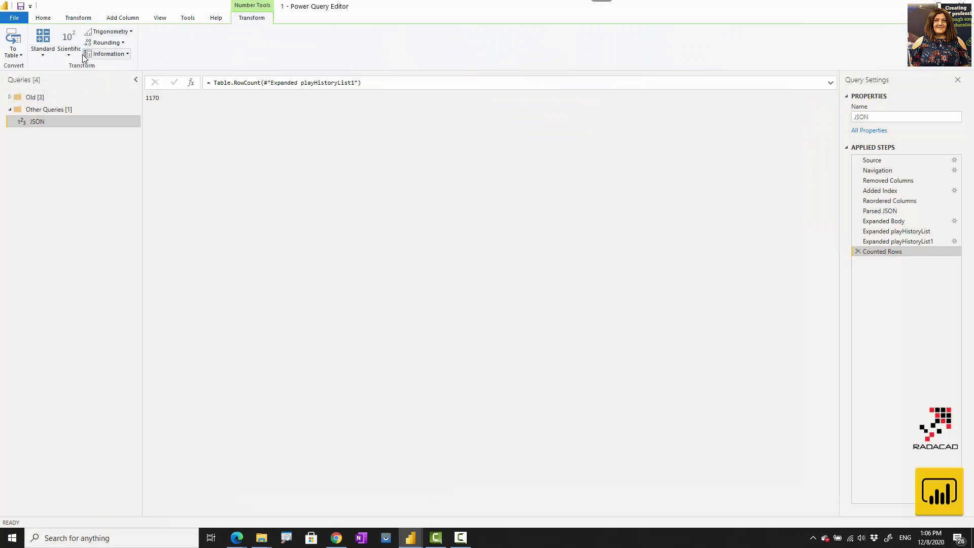
{"action": "mouse_move", "coordinate": [152, 101]}
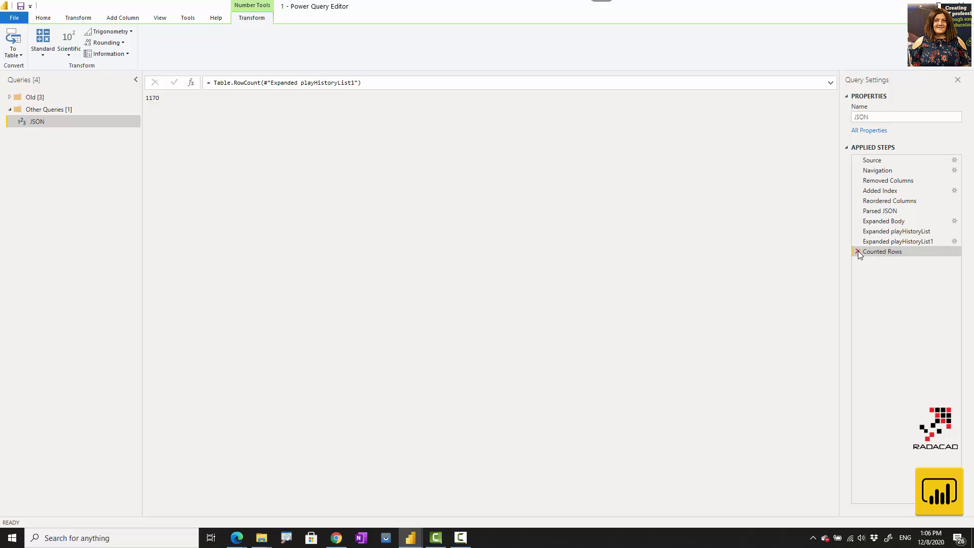
{"action": "left_click", "coordinate": [858, 252]}
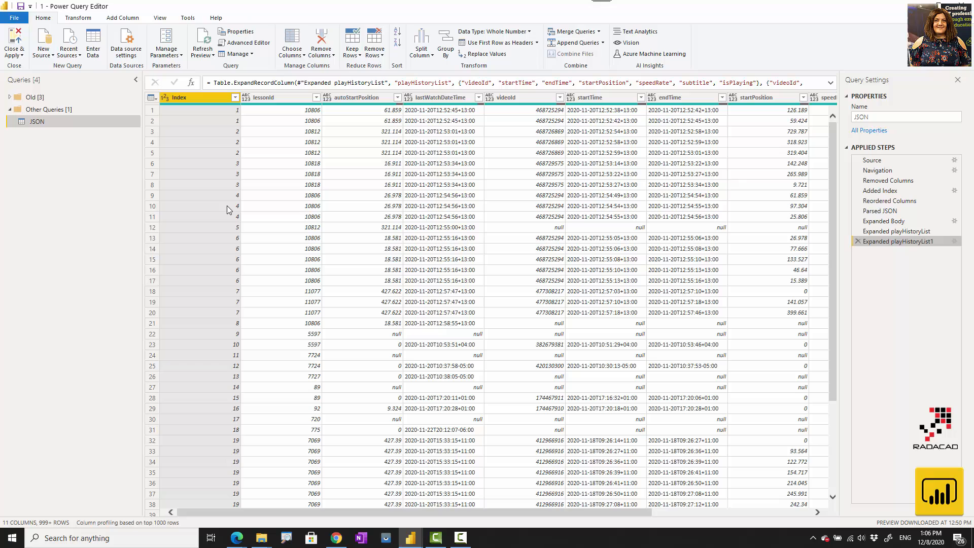
{"action": "mouse_move", "coordinate": [643, 266]}
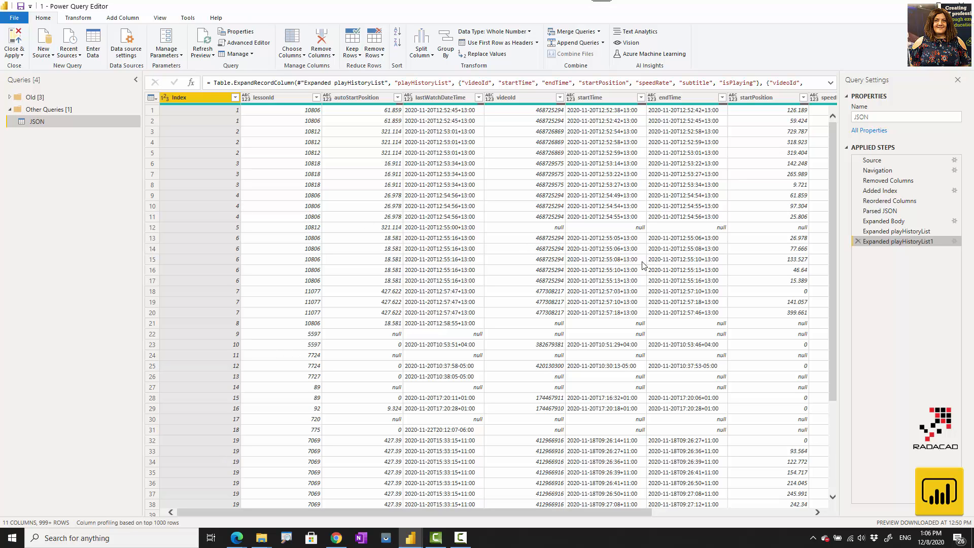
Step: Preview the Reordered Columns step with Index and raw Body text, checking Body's available actions
{"action": "scroll", "scroll_direction": "down", "scroll_amount": 3}
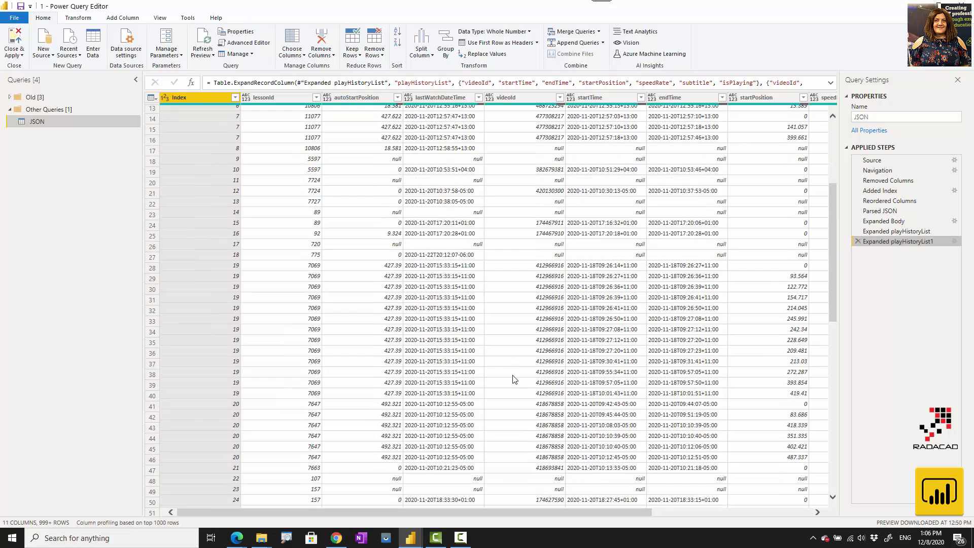
{"action": "left_click", "coordinate": [897, 231]}
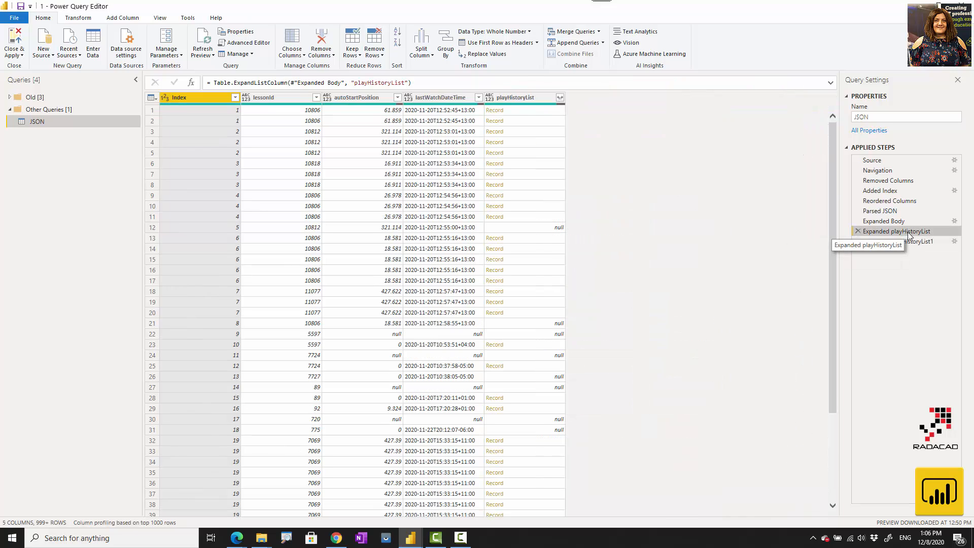
{"action": "mouse_move", "coordinate": [280, 97]}
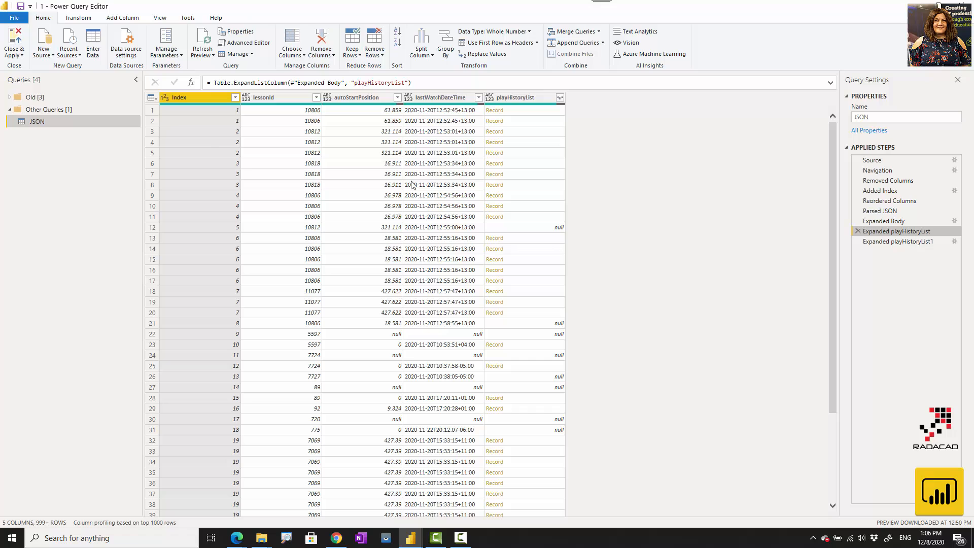
{"action": "mouse_move", "coordinate": [890, 200]}
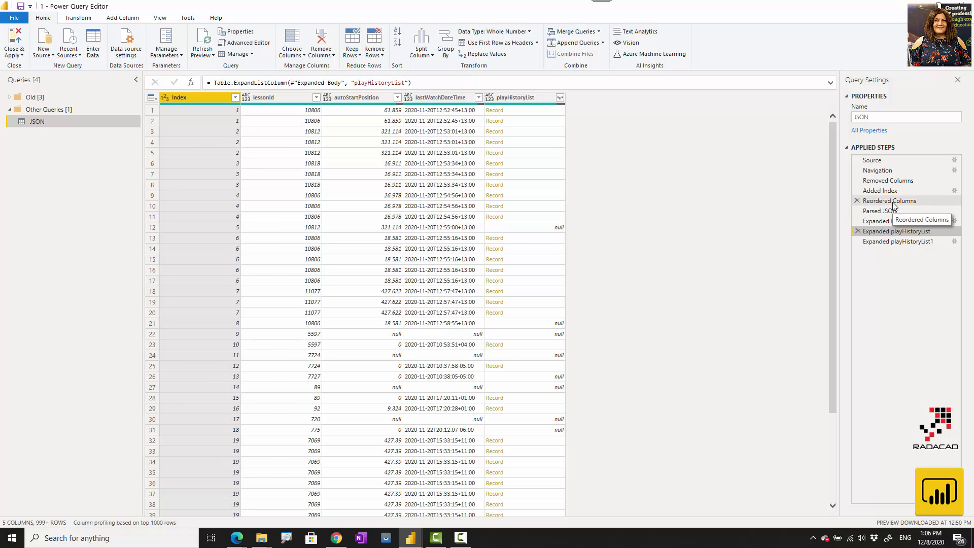
{"action": "right_click", "coordinate": [259, 97]}
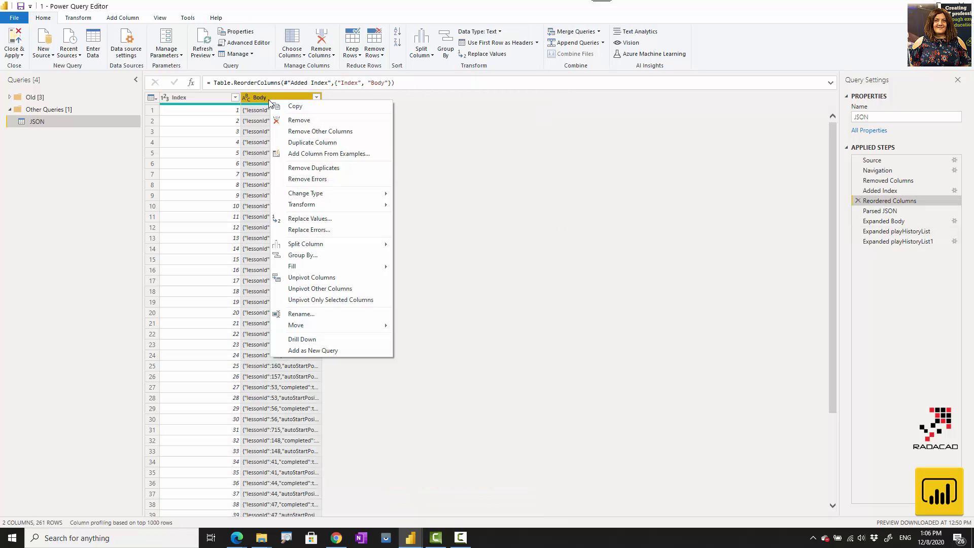
{"action": "mouse_move", "coordinate": [310, 218]}
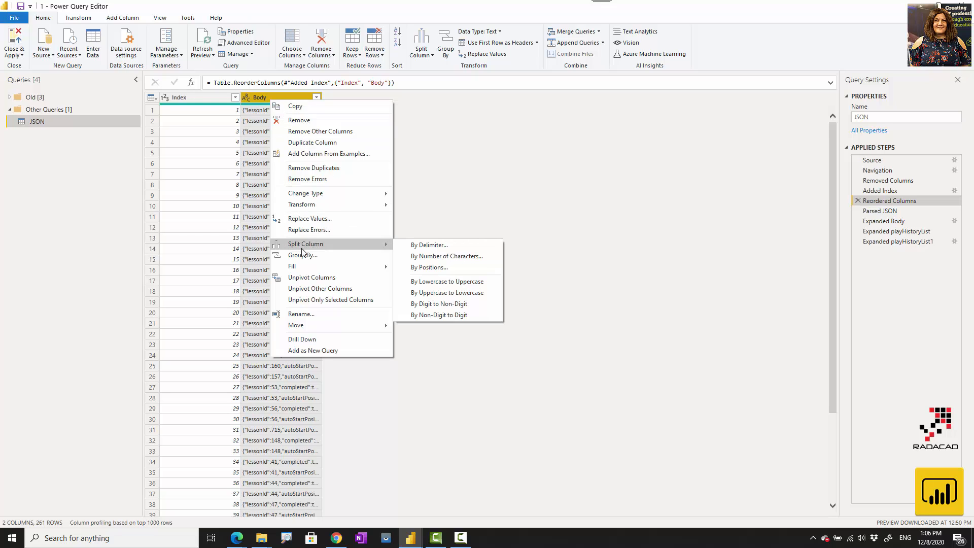
{"action": "mouse_move", "coordinate": [320, 130]}
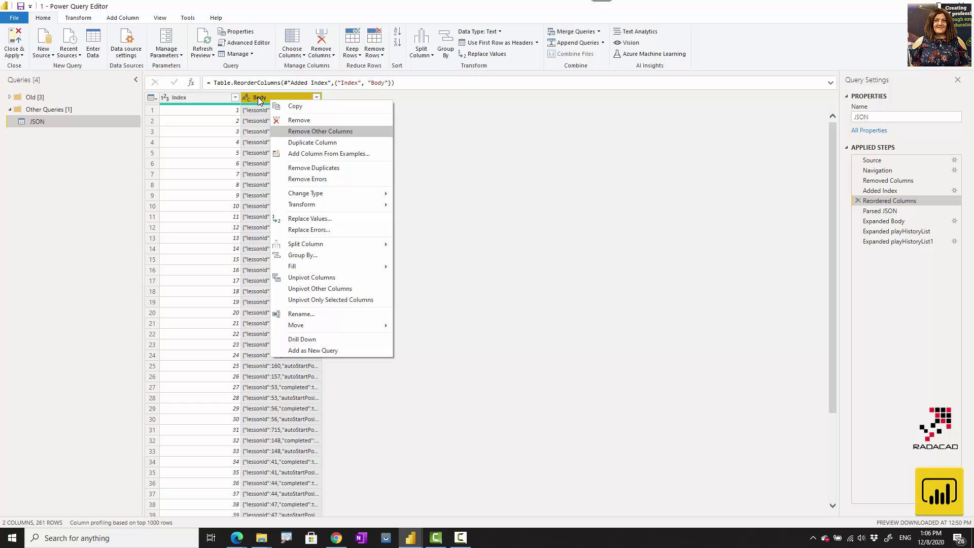
{"action": "left_click", "coordinate": [79, 17]}
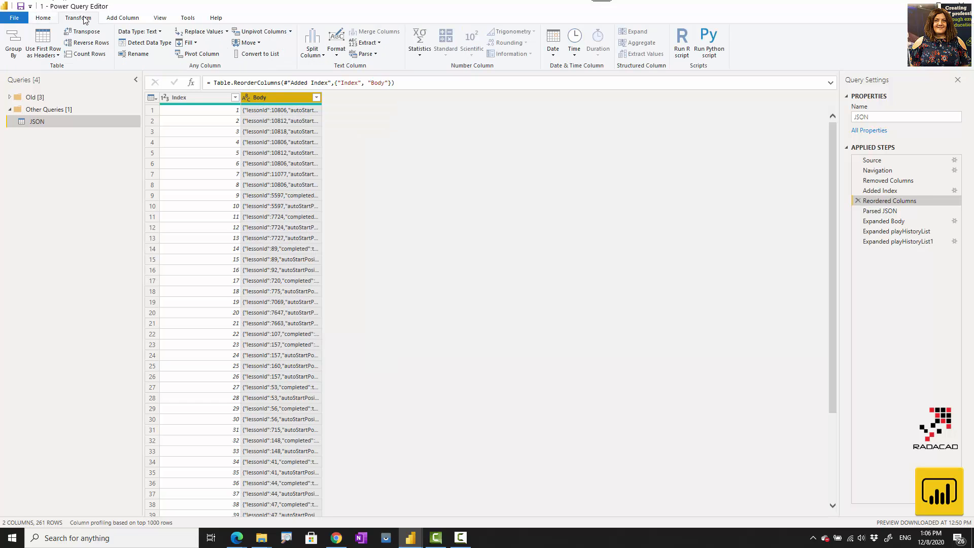
{"action": "left_click", "coordinate": [366, 54]}
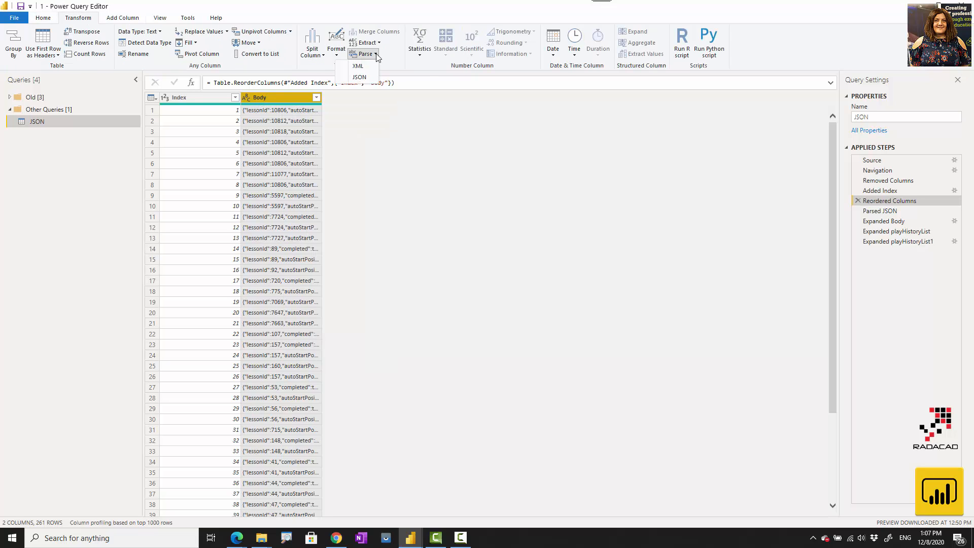
{"action": "mouse_move", "coordinate": [358, 66]}
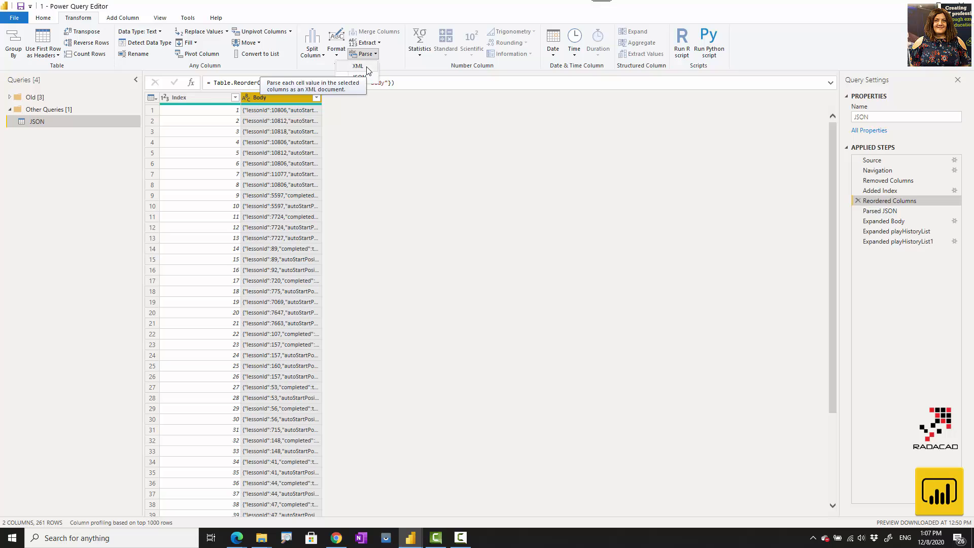
{"action": "mouse_move", "coordinate": [286, 102]}
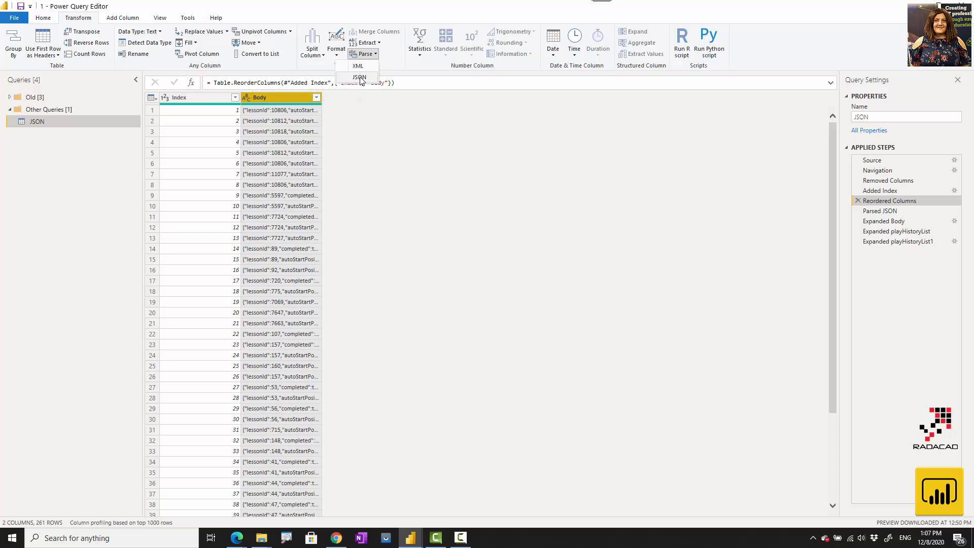
{"action": "mouse_move", "coordinate": [272, 100]}
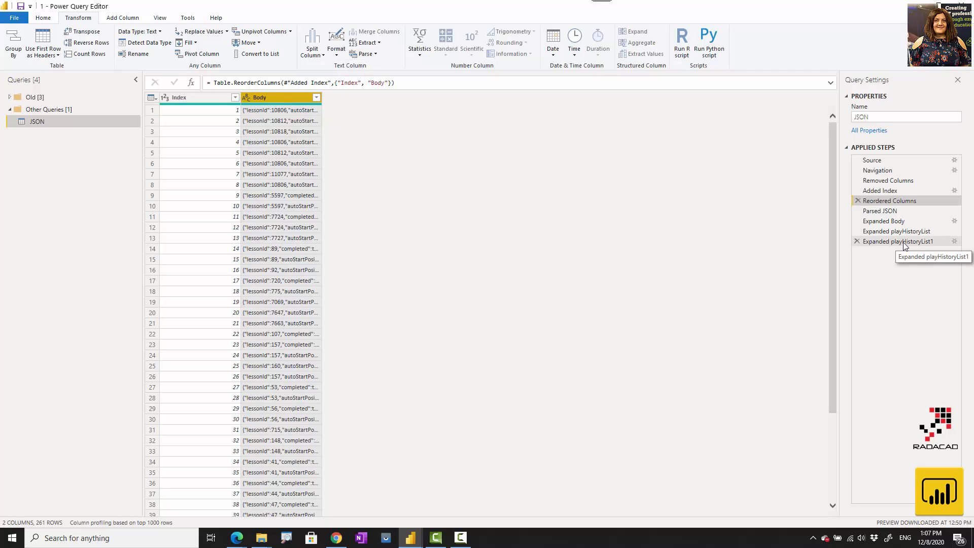
Step: View the final expanded table, then the Parsed JSON step where each Body row is a Record
{"action": "left_click", "coordinate": [898, 241]}
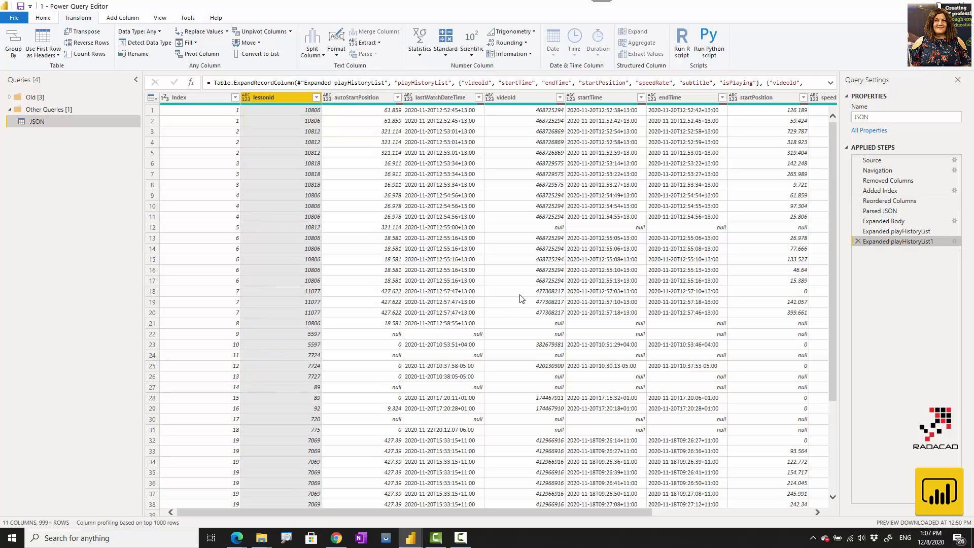
{"action": "mouse_move", "coordinate": [876, 211]}
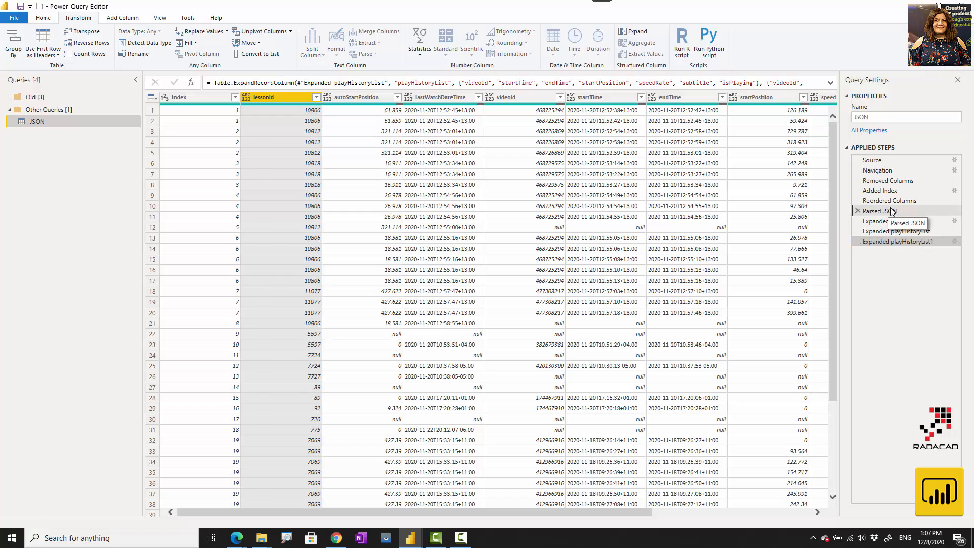
{"action": "left_click", "coordinate": [878, 211]}
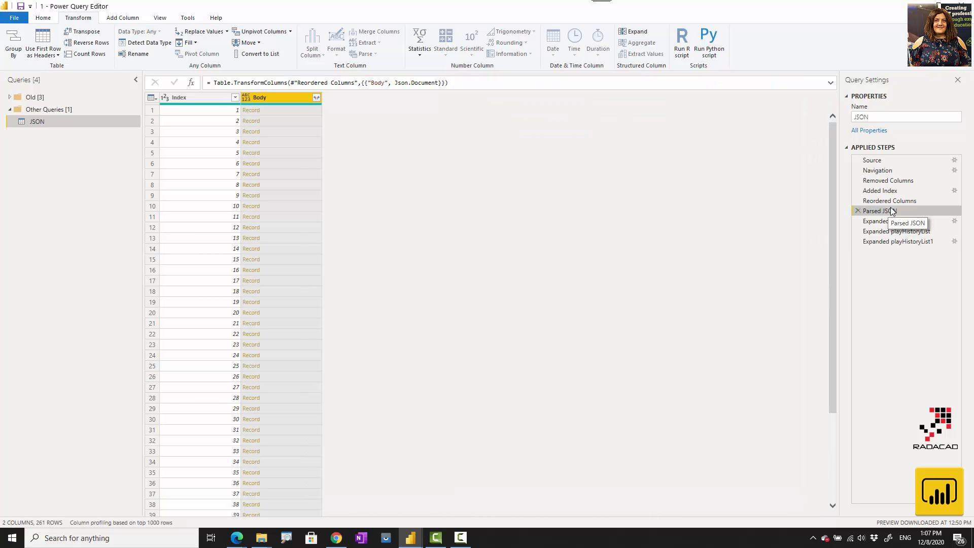